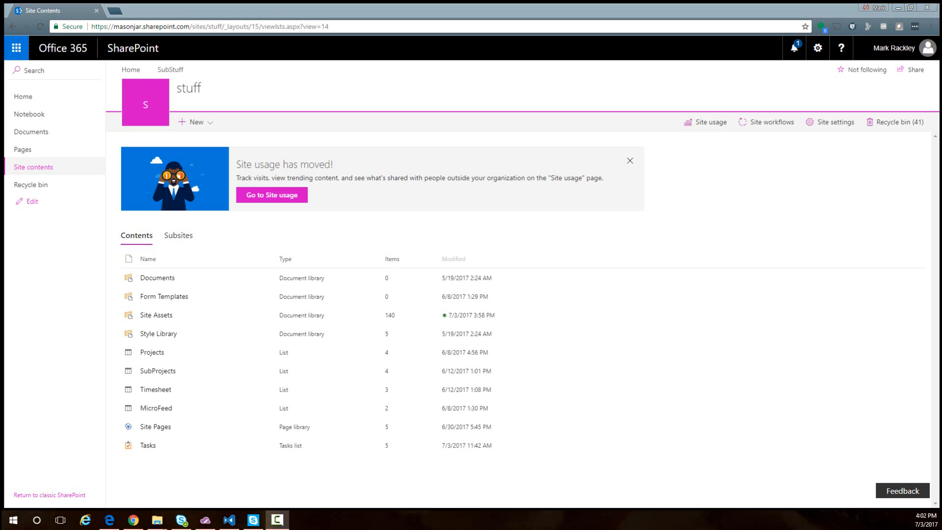
mouse_move(349, 501)
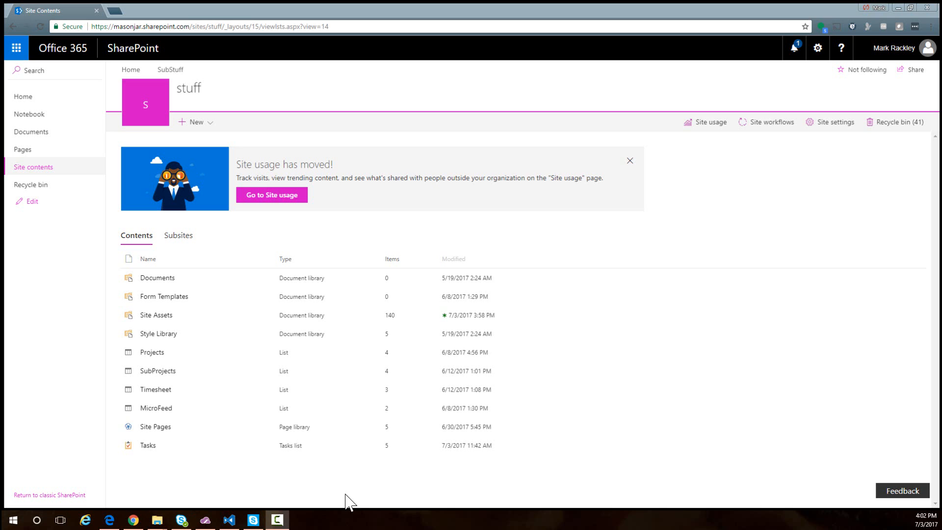
- Open the stuff site's Tasks list from Site Contents in a new tab
click(147, 446)
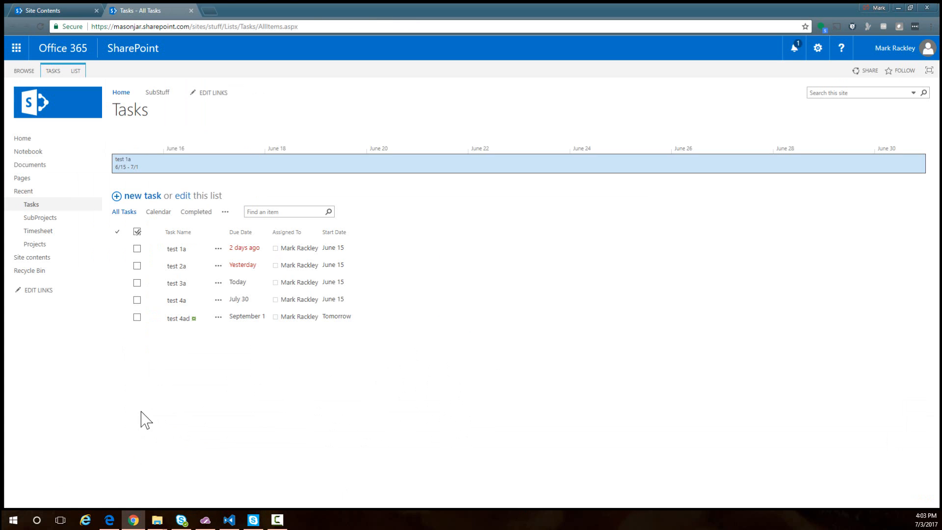
mouse_move(82, 29)
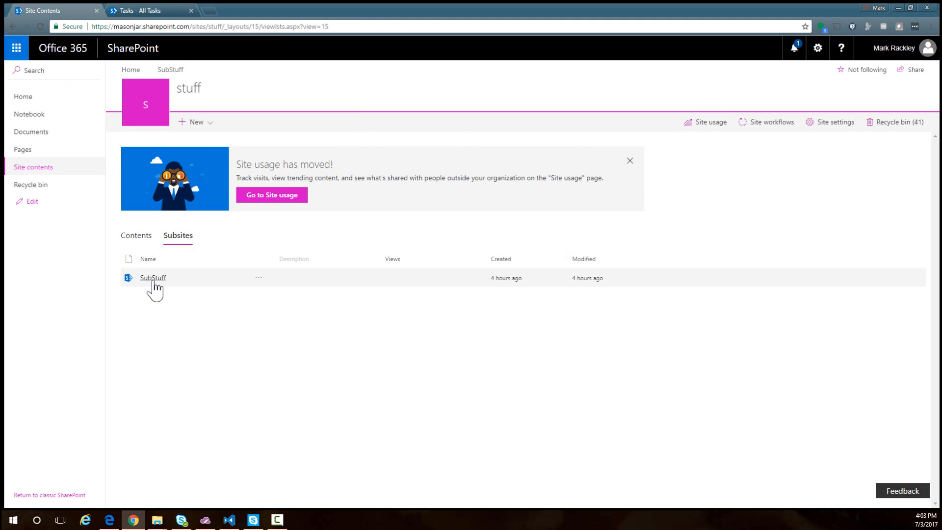
- Open the SubStuff subsite and its own Tasks list showing four sub tasks
click(153, 277)
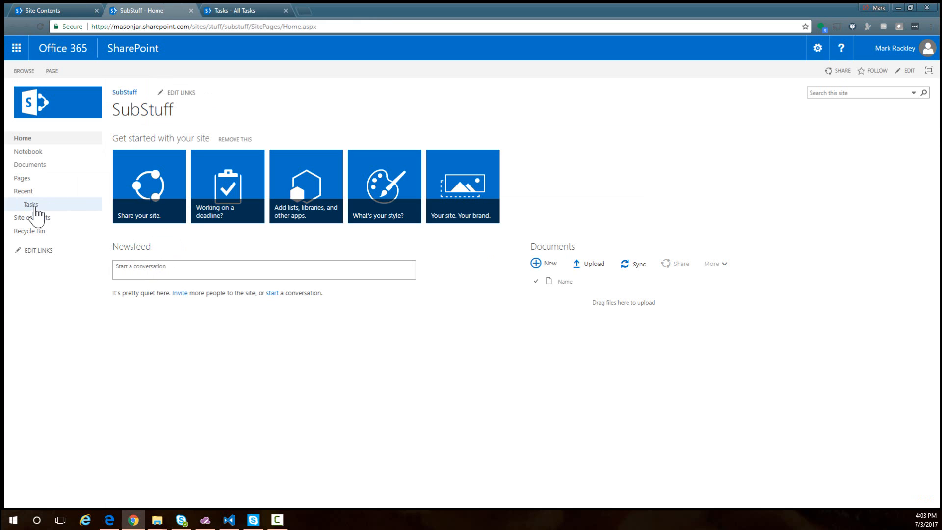
click(31, 204)
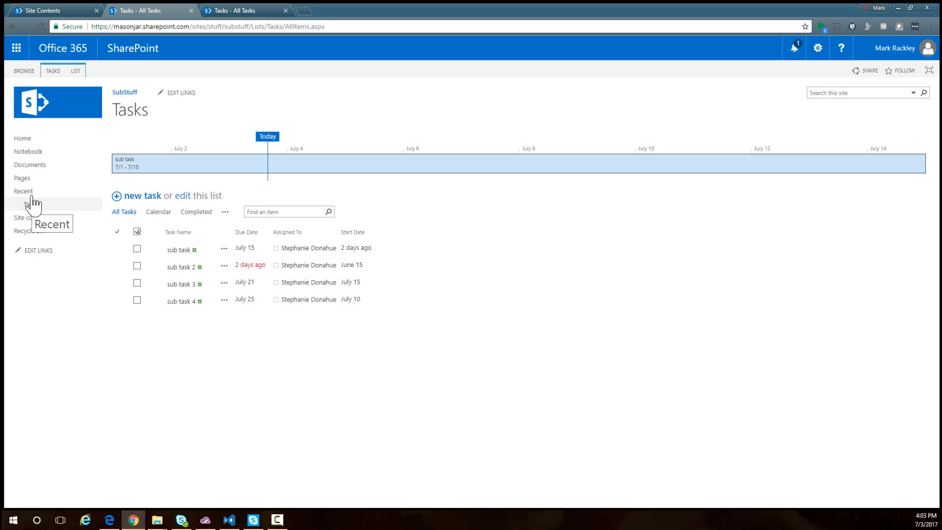
mouse_move(87, 18)
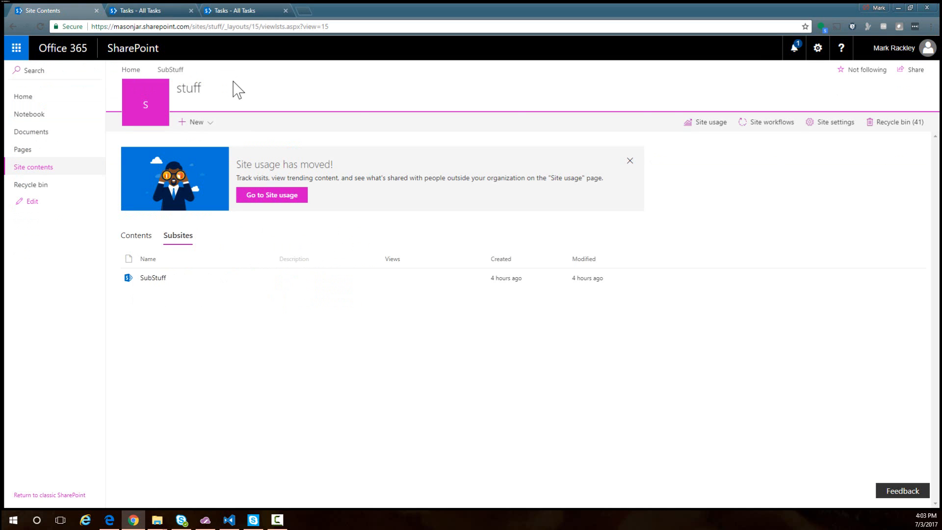
- Open SPFullCalendarRollup.js from the stuff site's Site Assets library
click(135, 234)
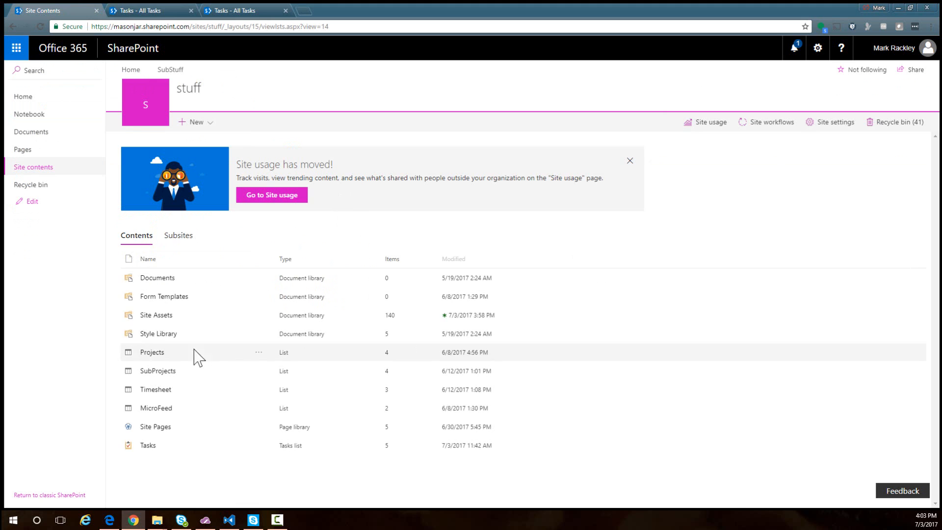
click(156, 315)
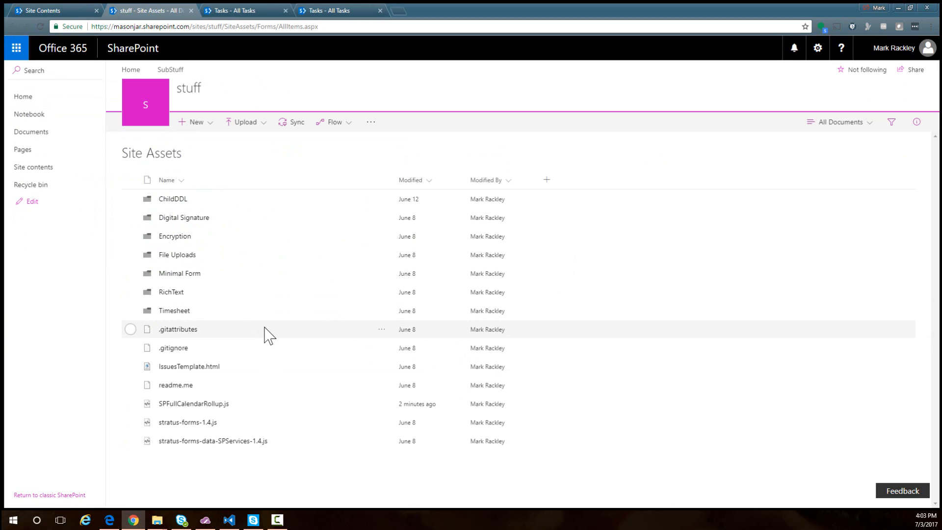
mouse_move(235, 306)
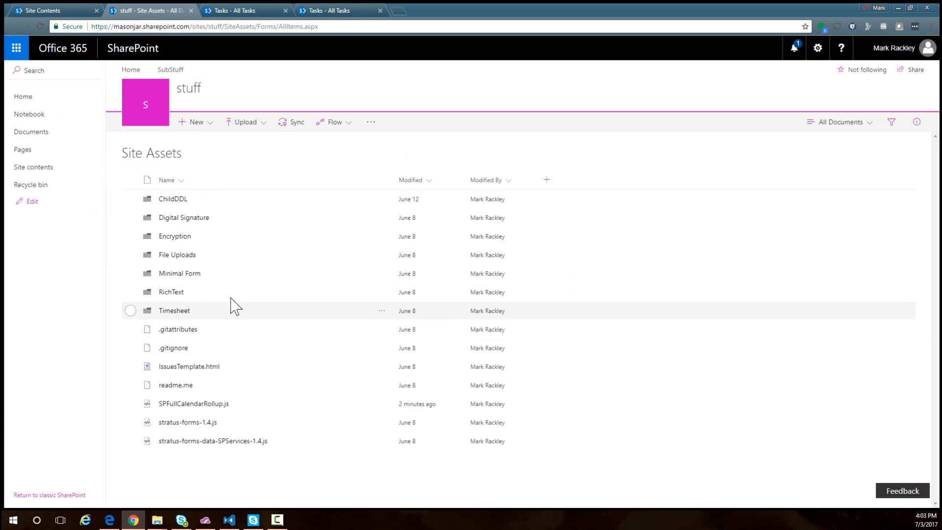
click(194, 403)
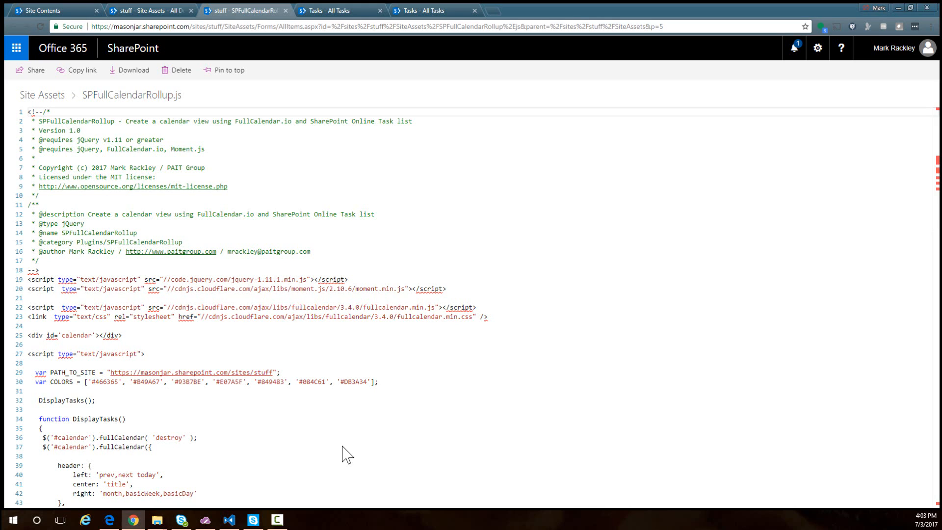
double_click(219, 280)
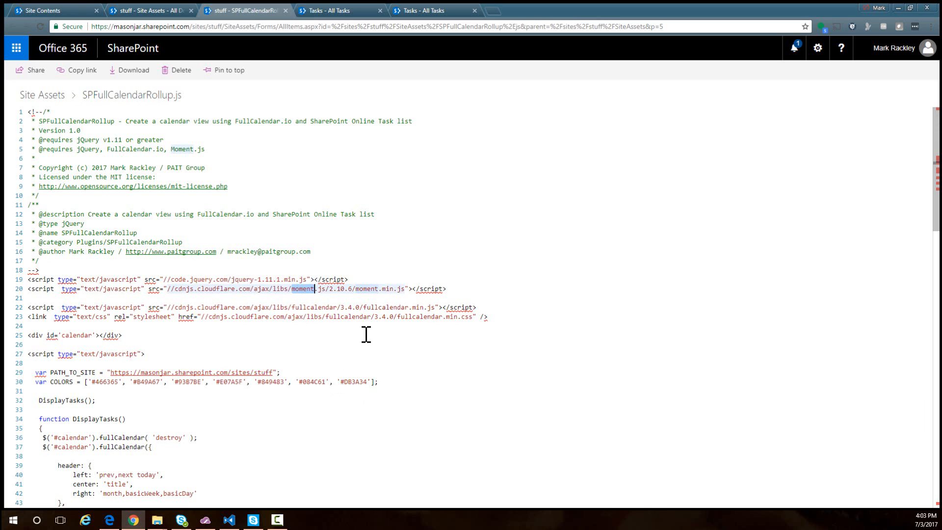
mouse_move(335, 320)
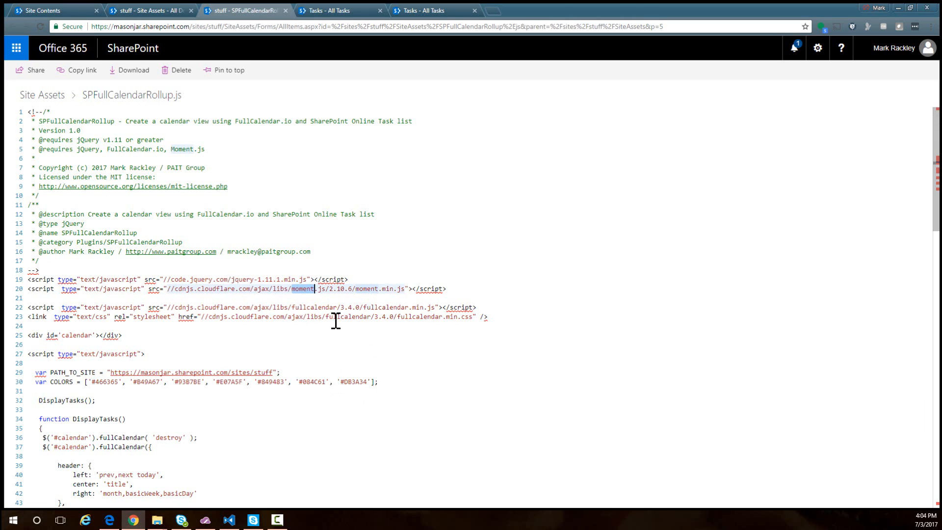
double_click(312, 308)
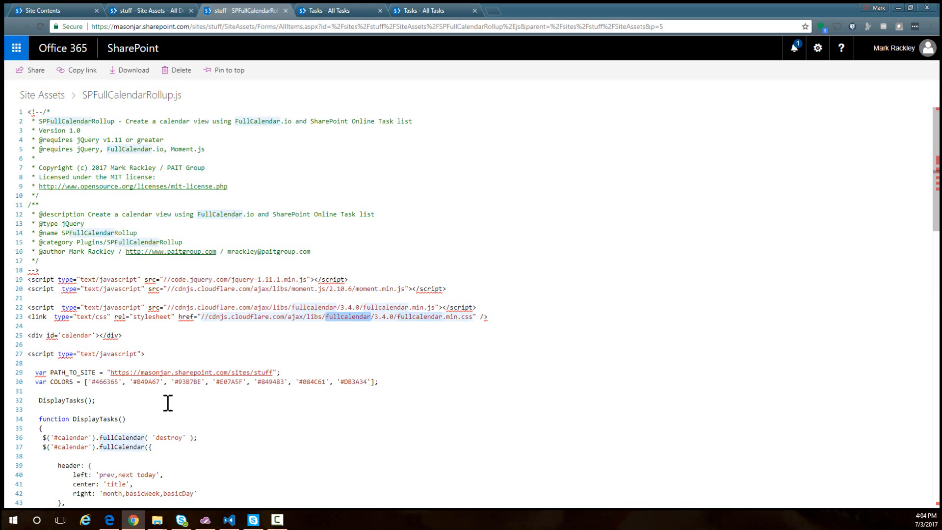
scroll(down, 3)
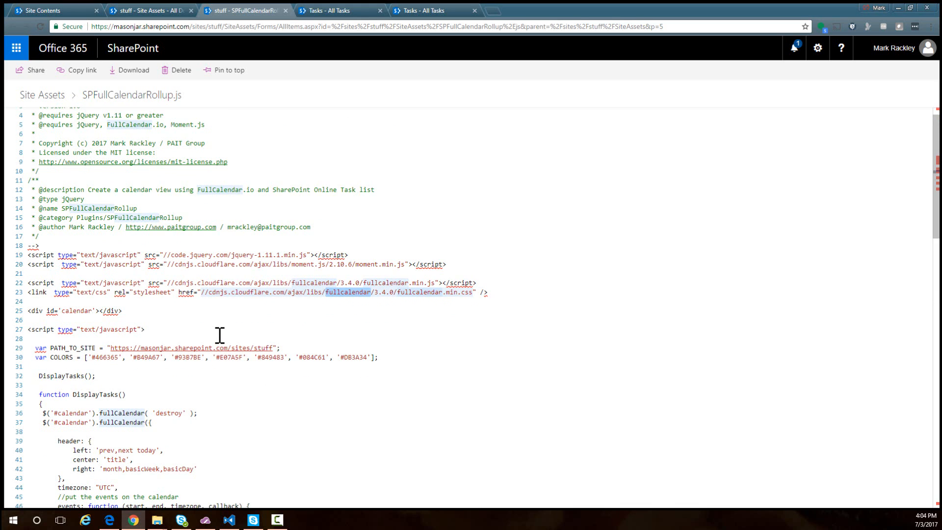
mouse_move(87, 348)
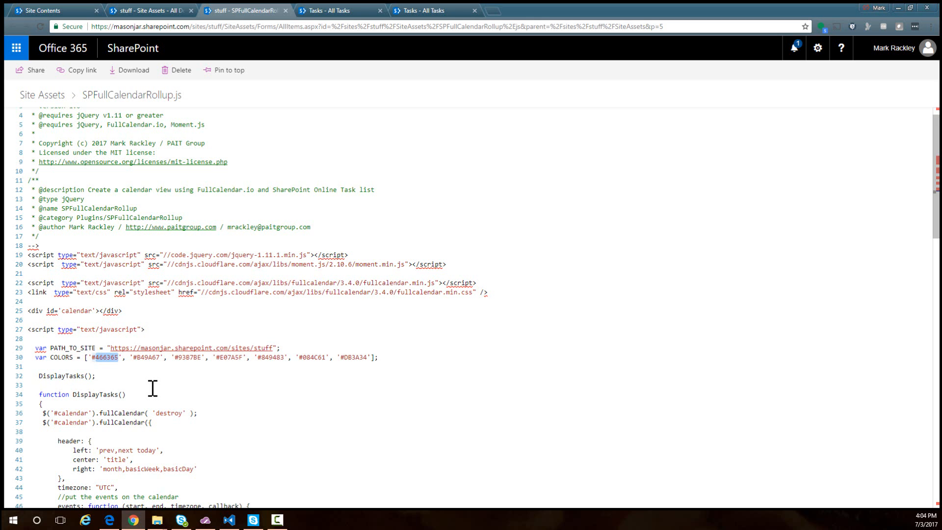
scroll(down, 3)
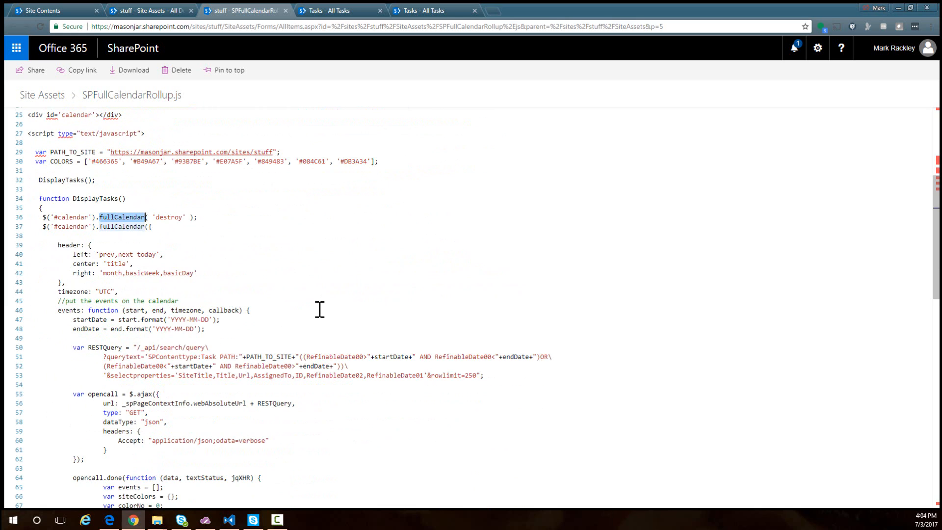
mouse_move(363, 287)
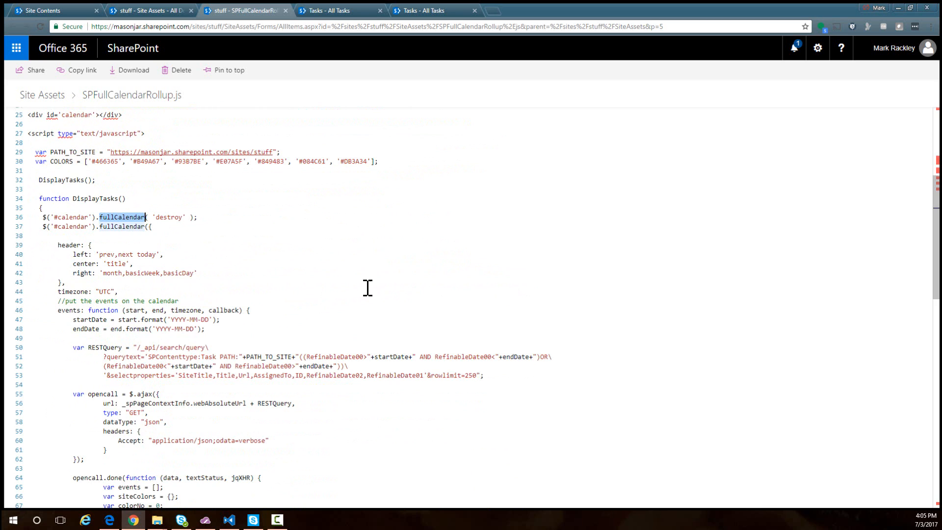
scroll(down, 3)
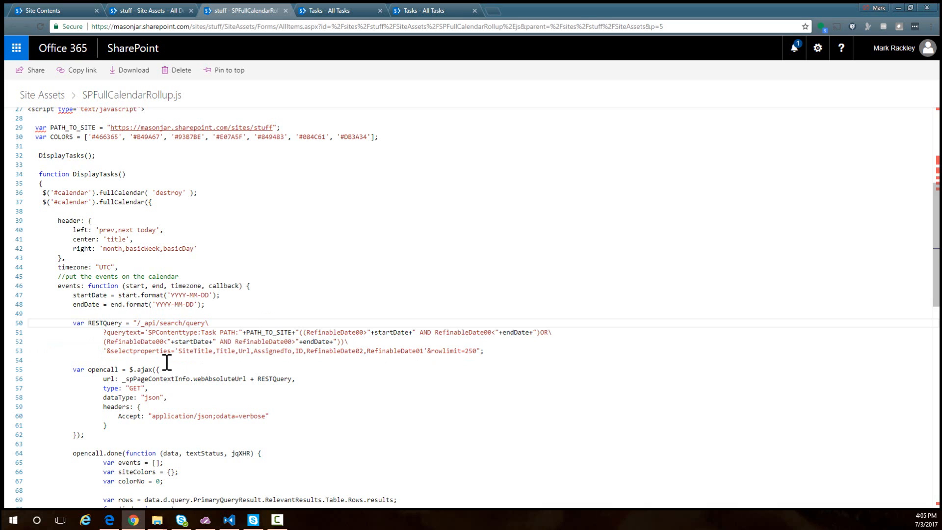
mouse_move(156, 334)
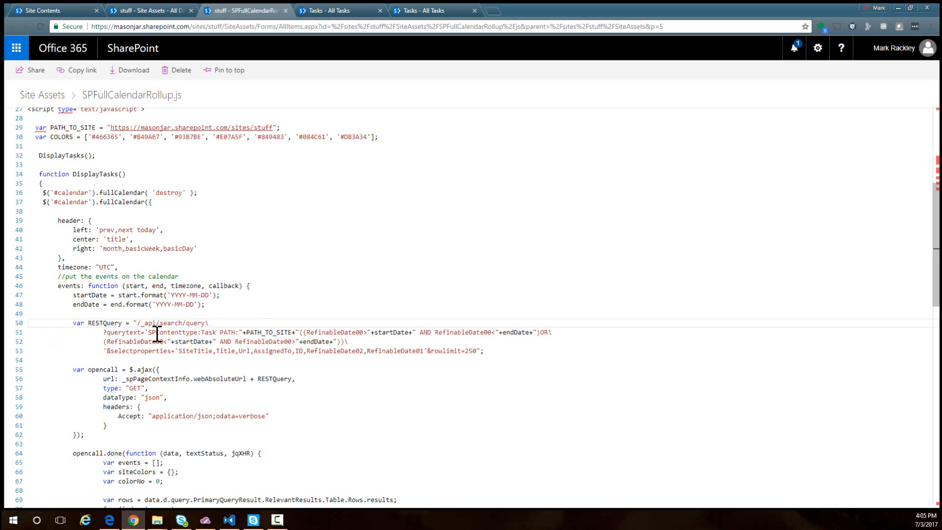
double_click(173, 333)
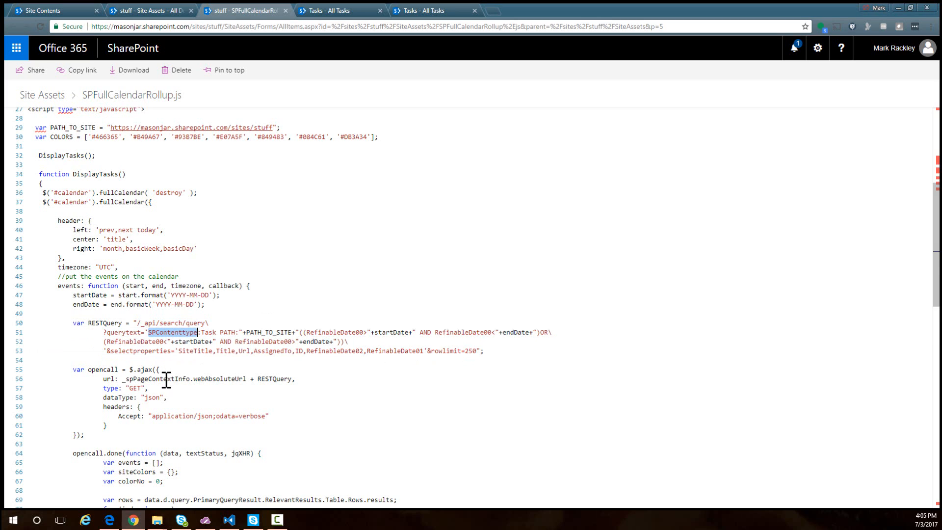
mouse_move(210, 333)
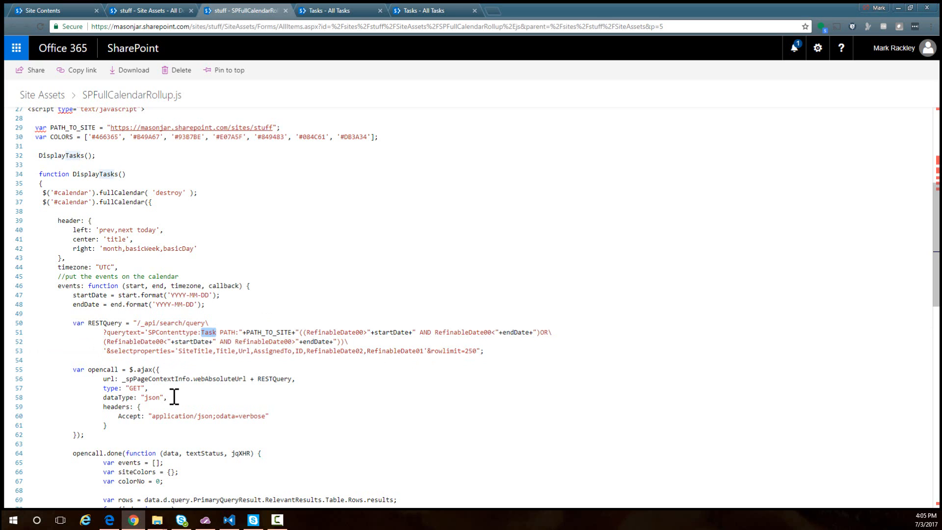
mouse_move(176, 384)
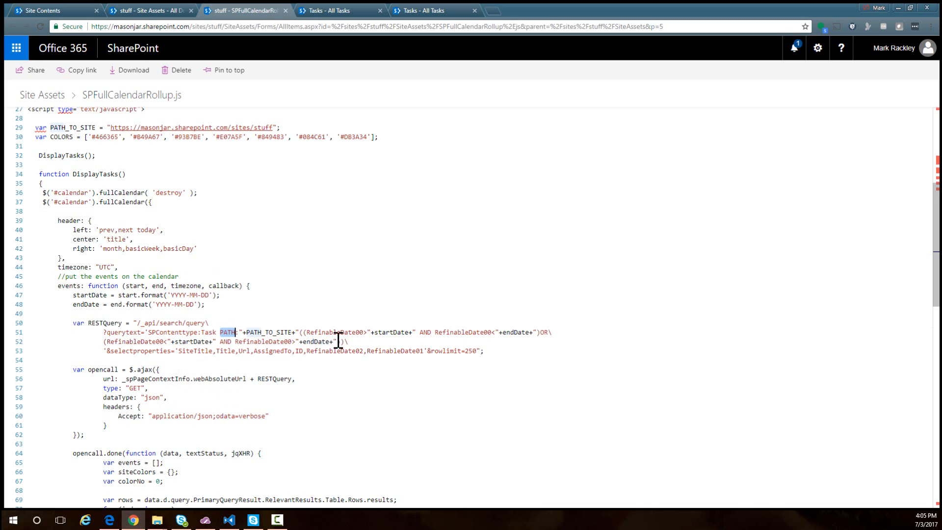
- Highlight the PATH and RefinableDate00 filters in the query, then return to Site Contents
double_click(335, 333)
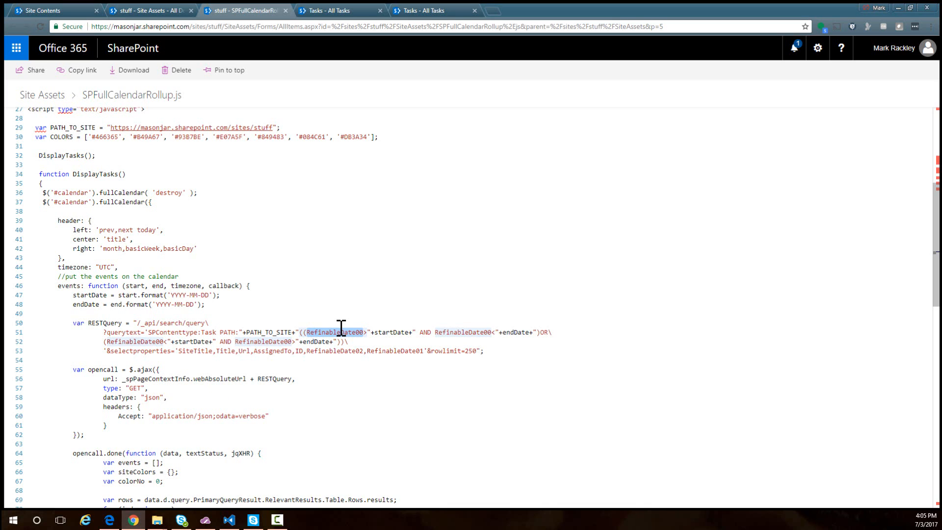
double_click(90, 295)
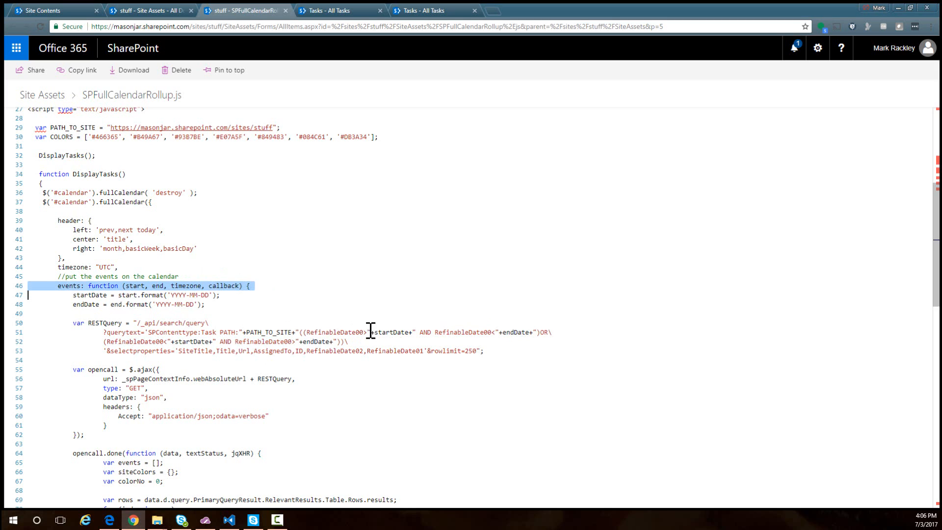
double_click(391, 333)
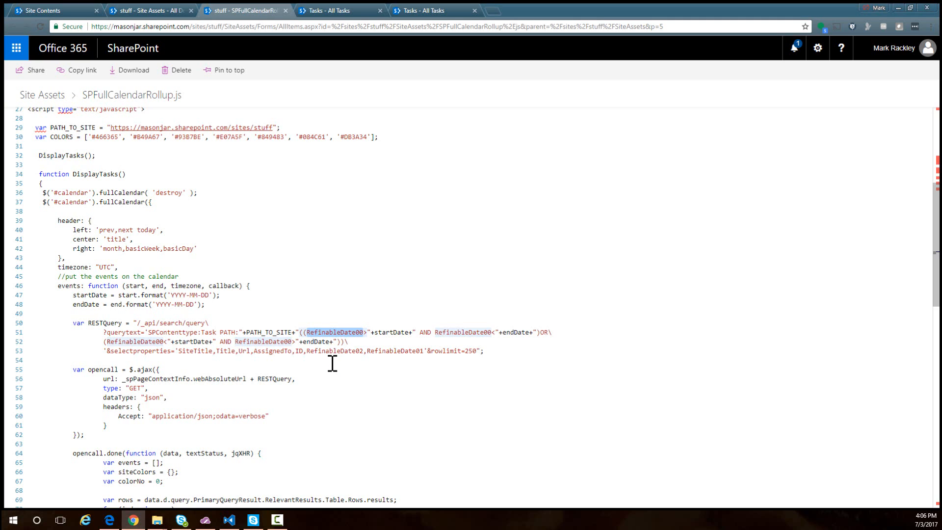
mouse_move(384, 261)
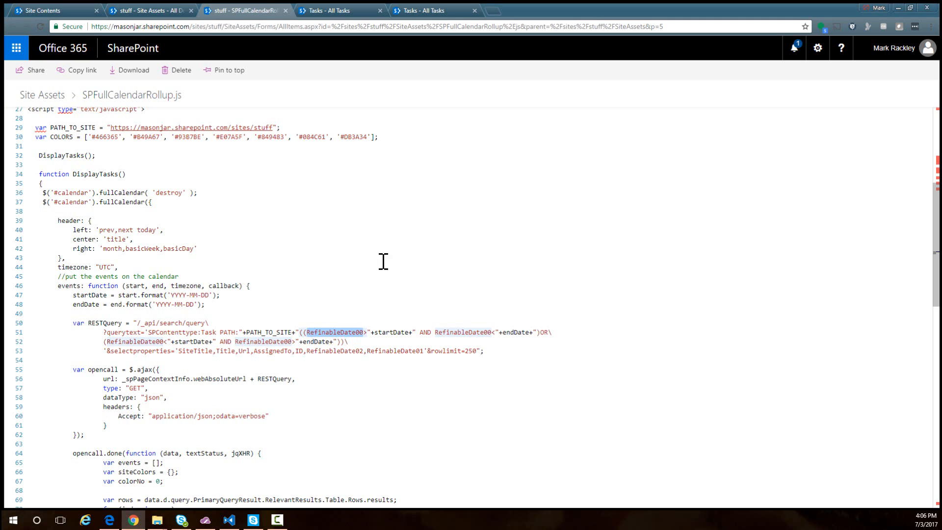
click(54, 10)
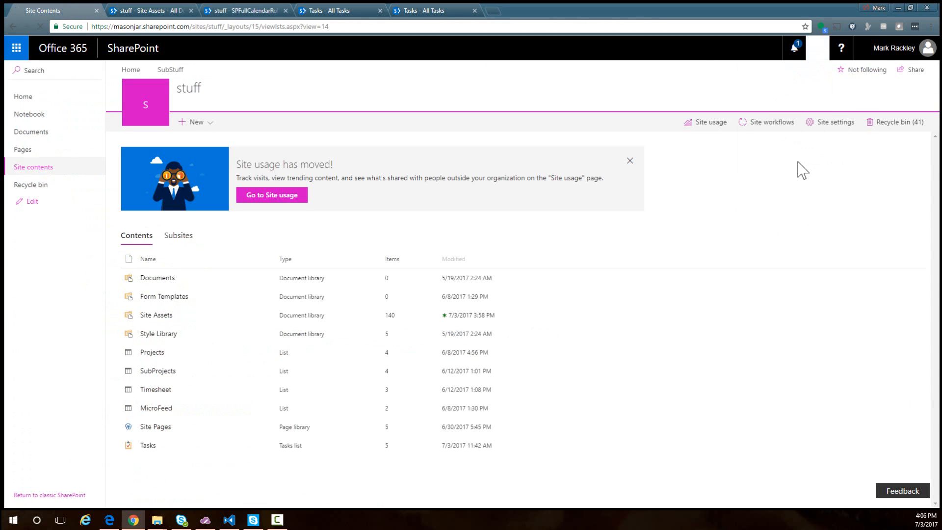
- Filter the search Managed Properties page by 'refinabled' to list the RefinableDate properties
click(834, 121)
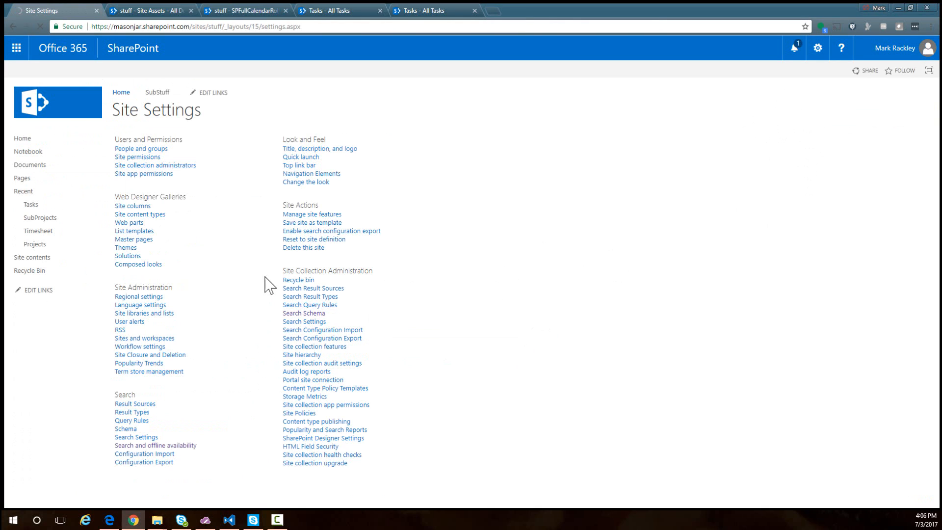
mouse_move(237, 244)
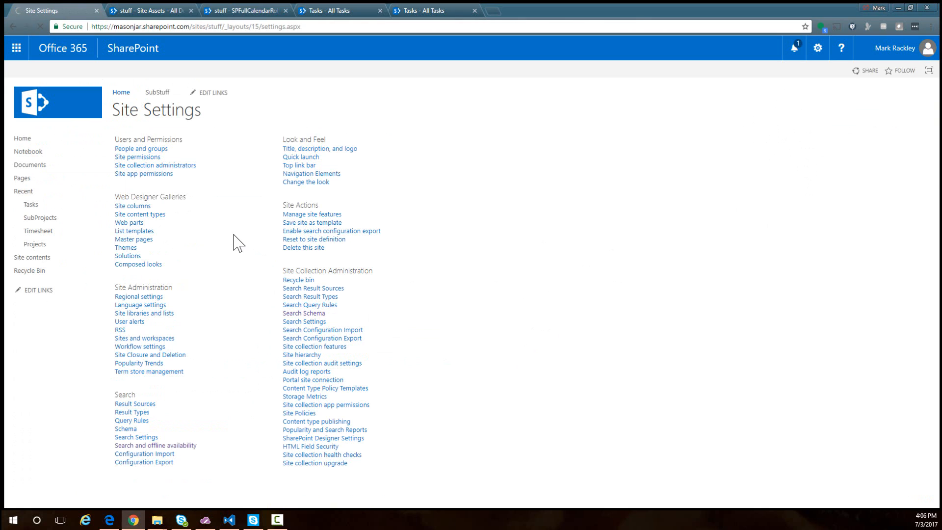
click(304, 312)
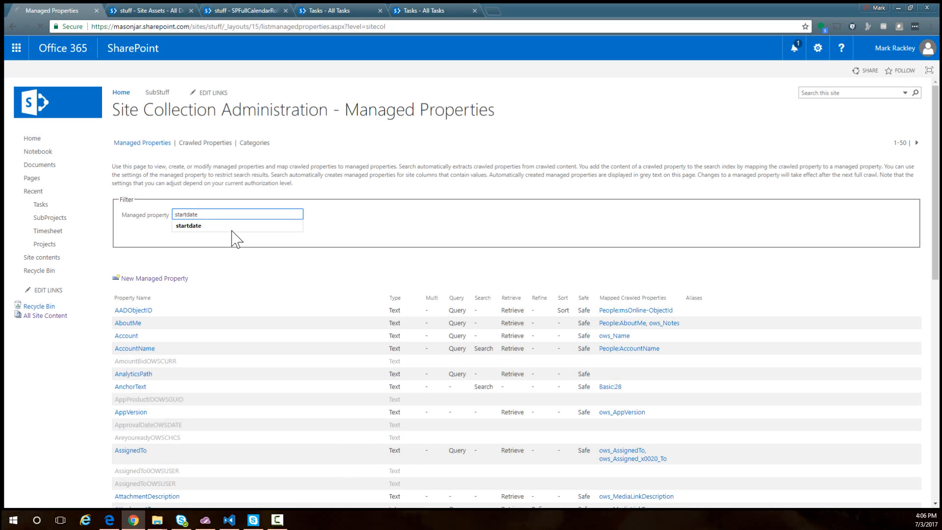
mouse_move(403, 178)
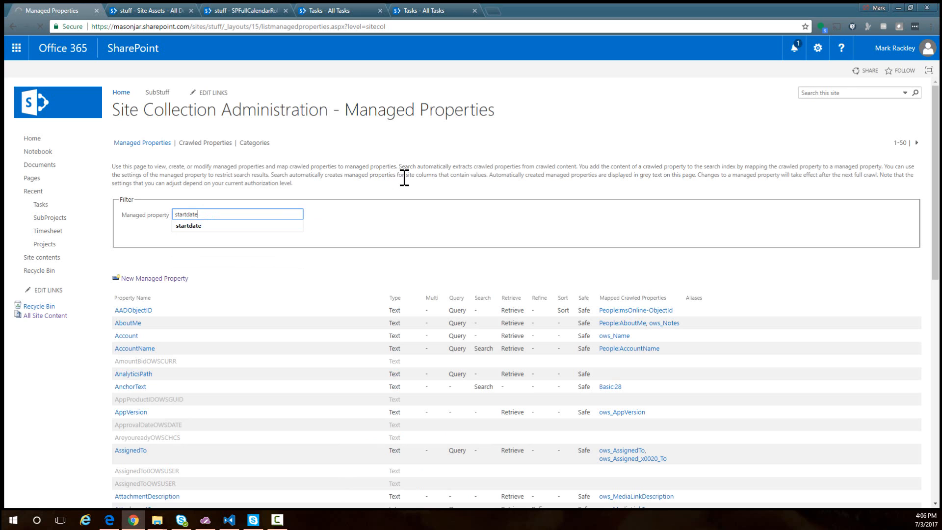
click(187, 226)
text(re)
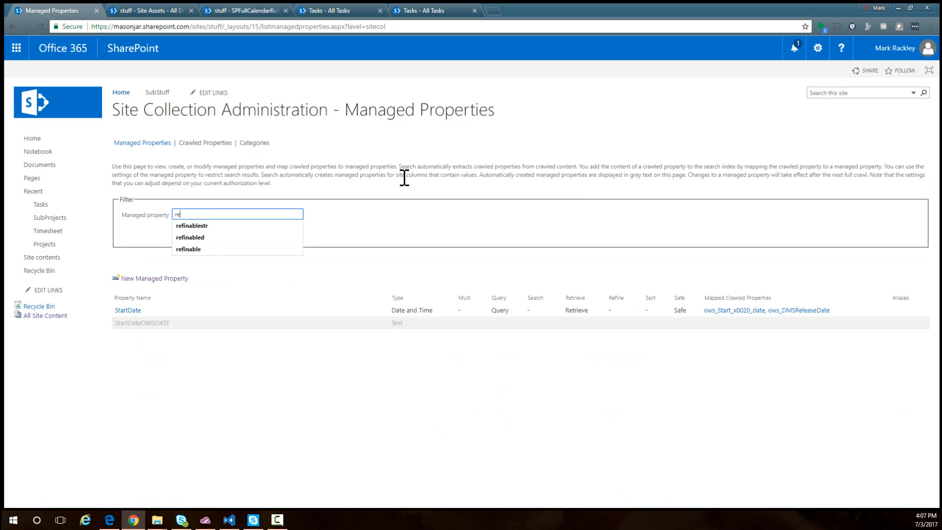
click(189, 237)
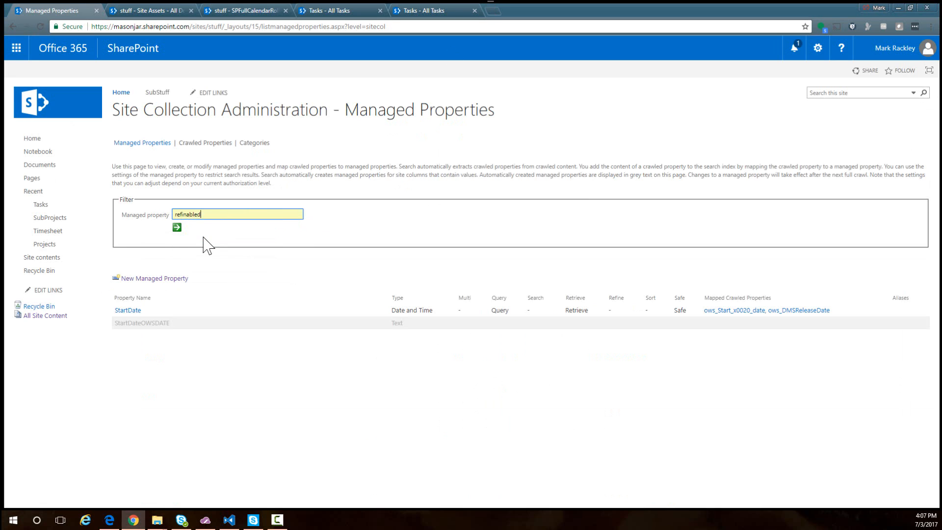
click(177, 227)
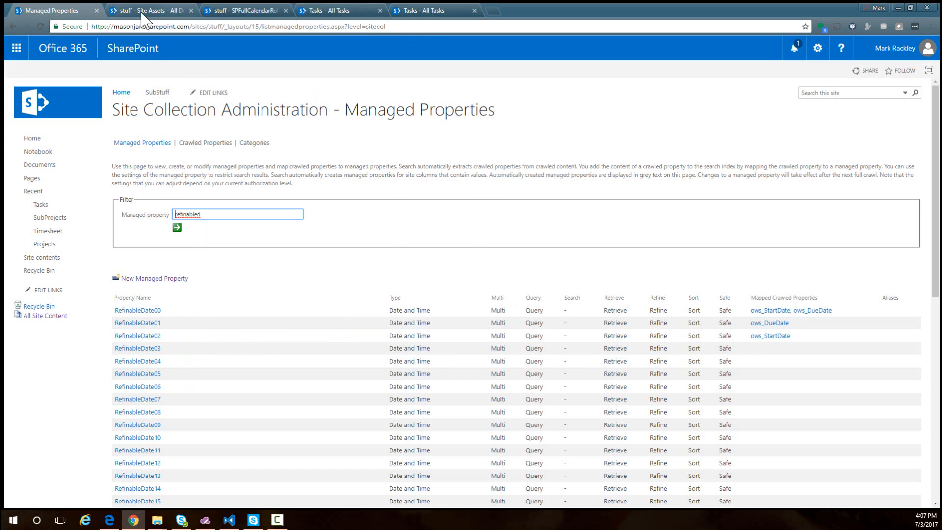
- Highlight the Url, ID and RefinableDate02 fields selected in the script's query
click(243, 10)
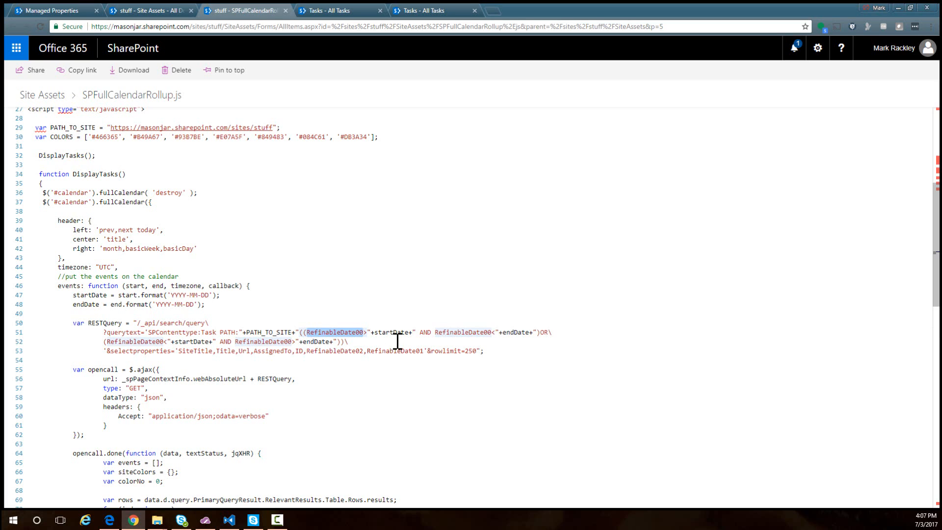
mouse_move(363, 359)
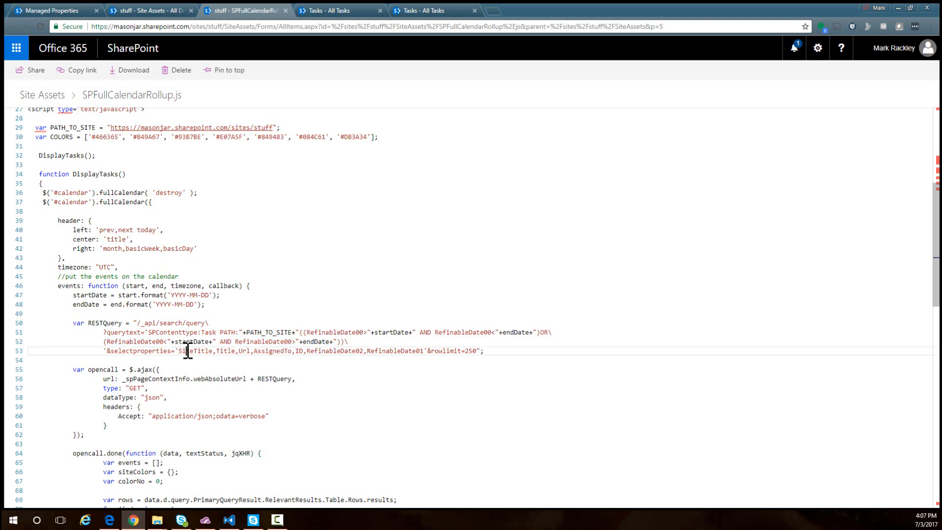
double_click(193, 351)
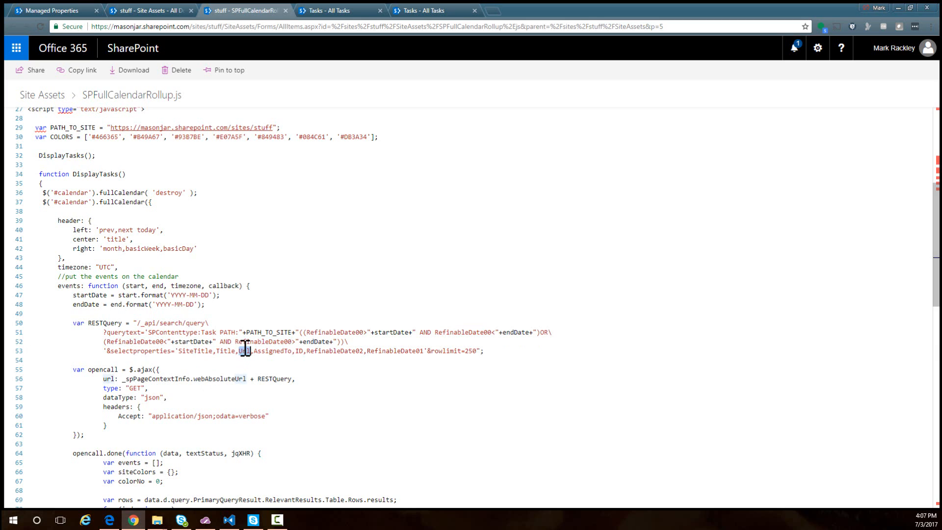
double_click(272, 352)
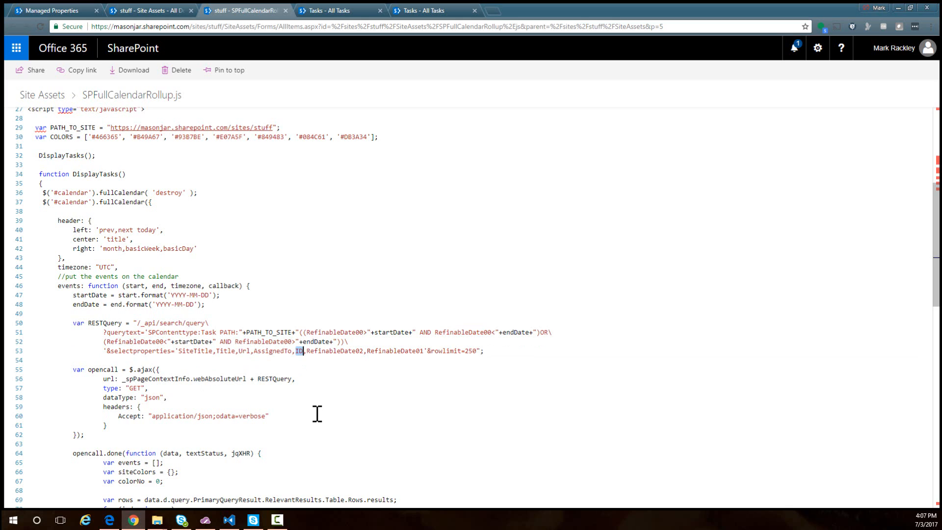
double_click(334, 352)
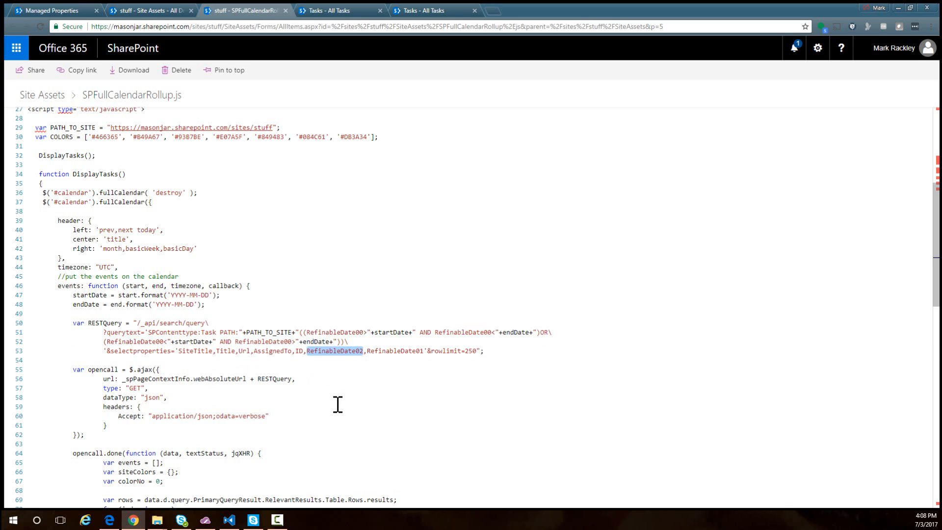
mouse_move(348, 400)
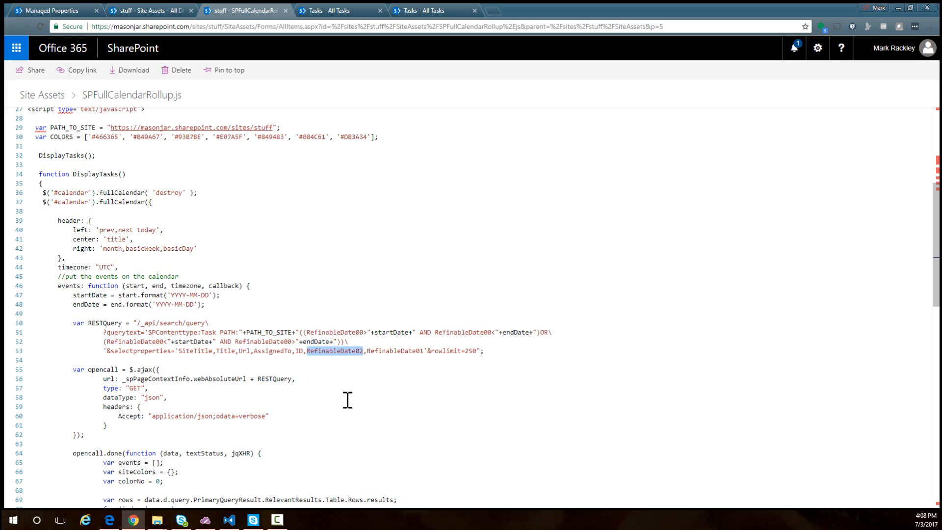
mouse_move(390, 350)
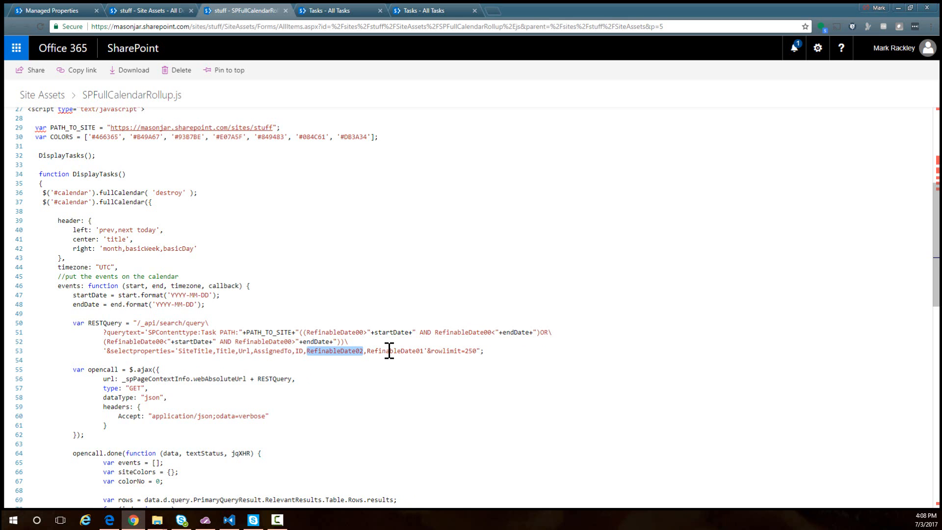
scroll(up, 3)
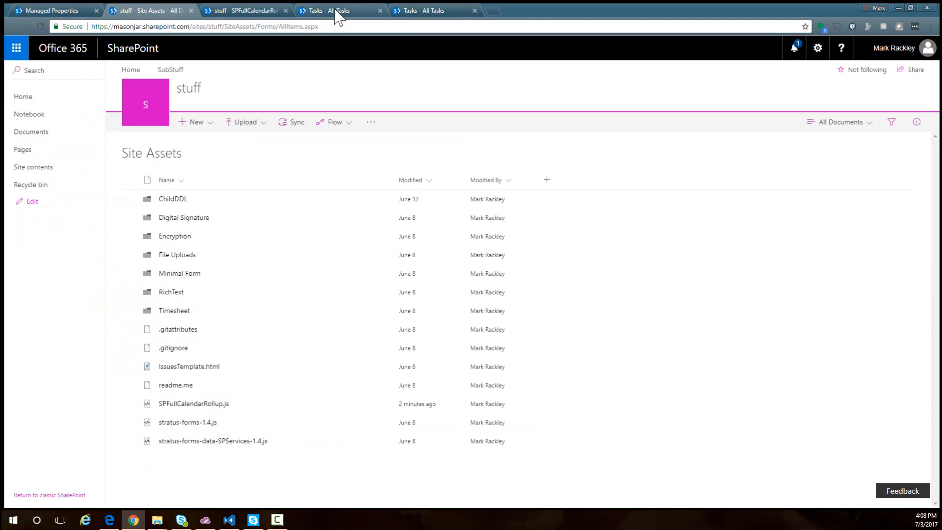
- Recheck the RefinableDate01/02 mappings, then return to the SPFullCalendarRollup.js script
click(51, 10)
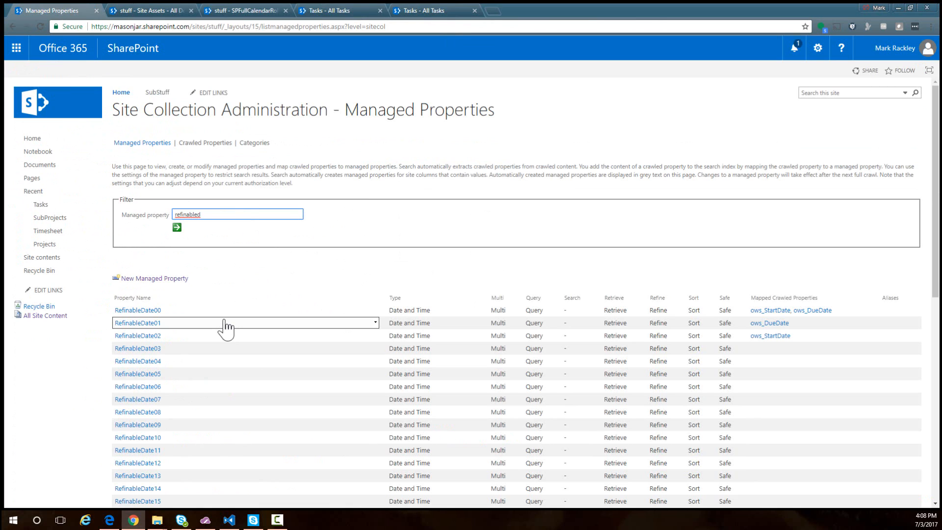
mouse_move(770, 323)
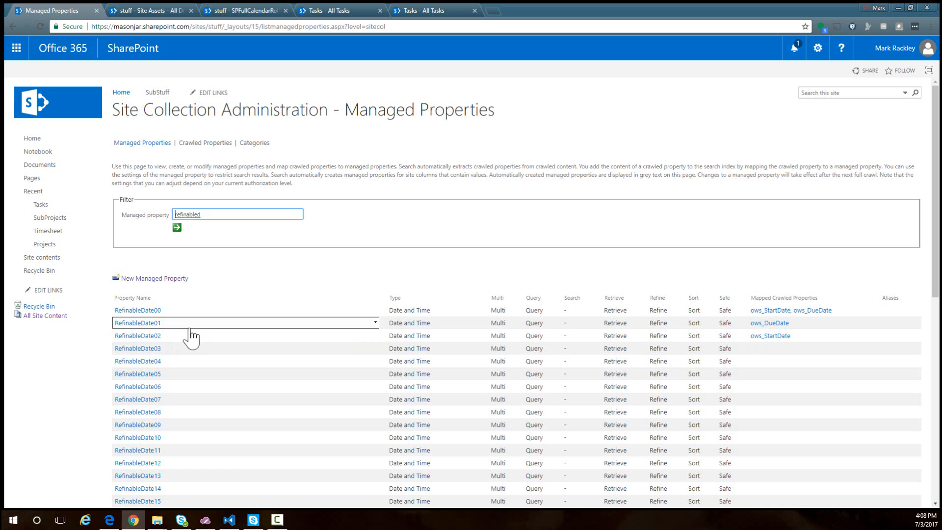
mouse_move(193, 335)
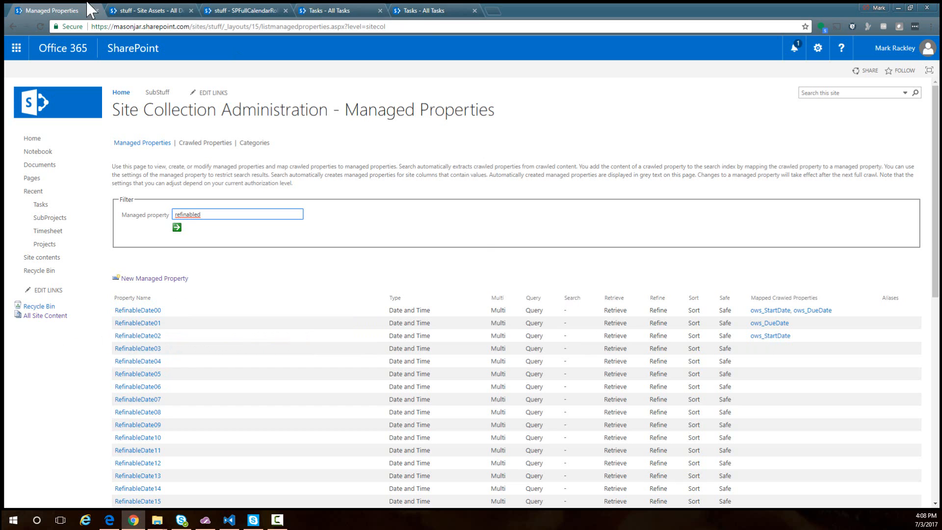
click(246, 10)
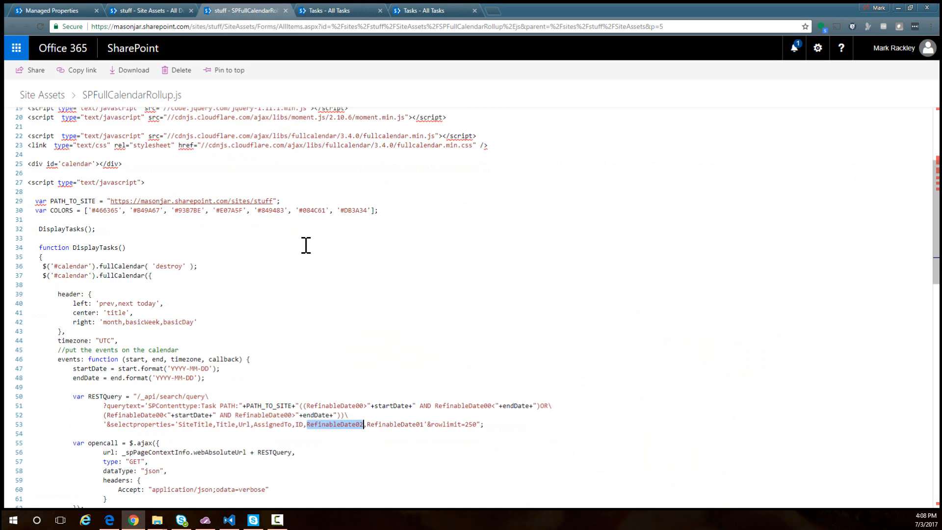
scroll(down, 3)
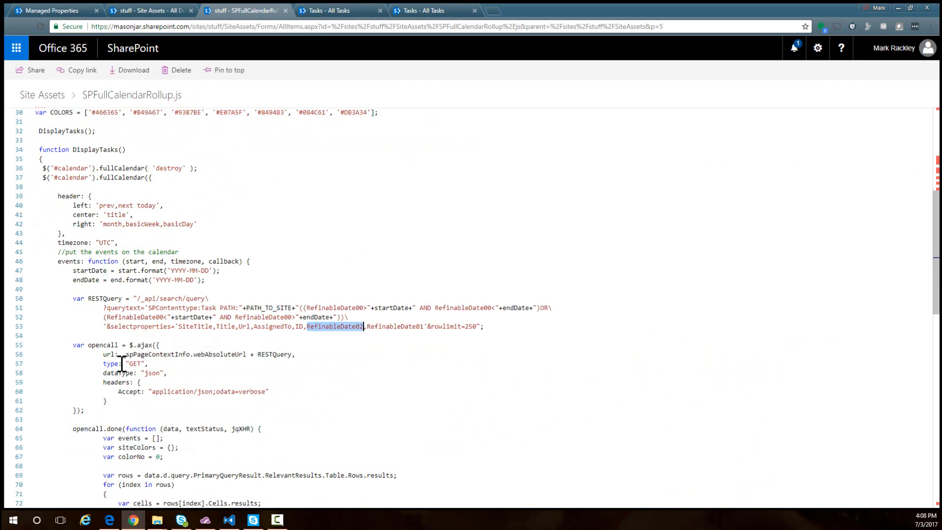
scroll(down, 3)
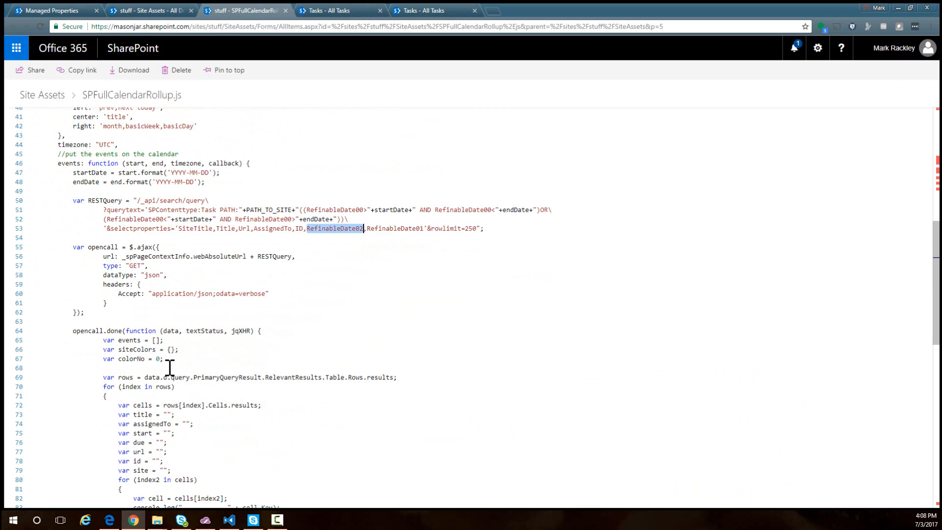
scroll(down, 3)
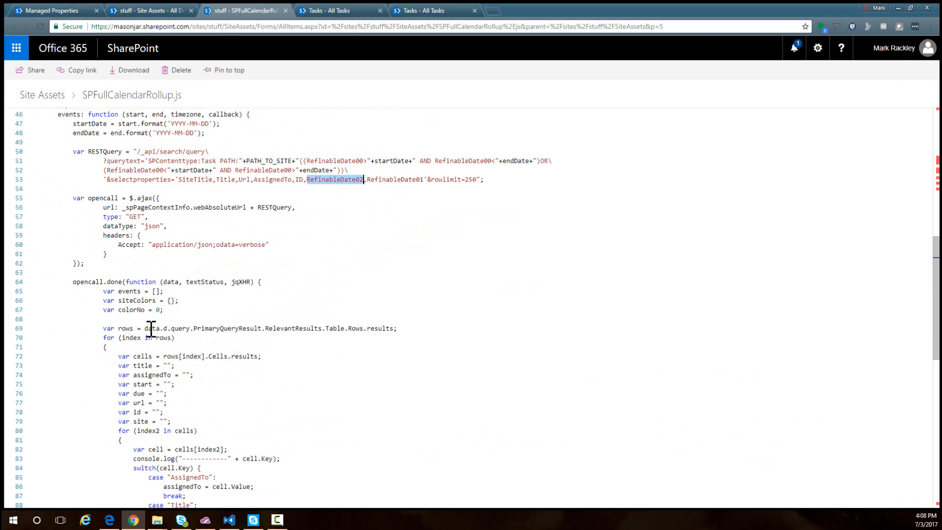
mouse_move(223, 328)
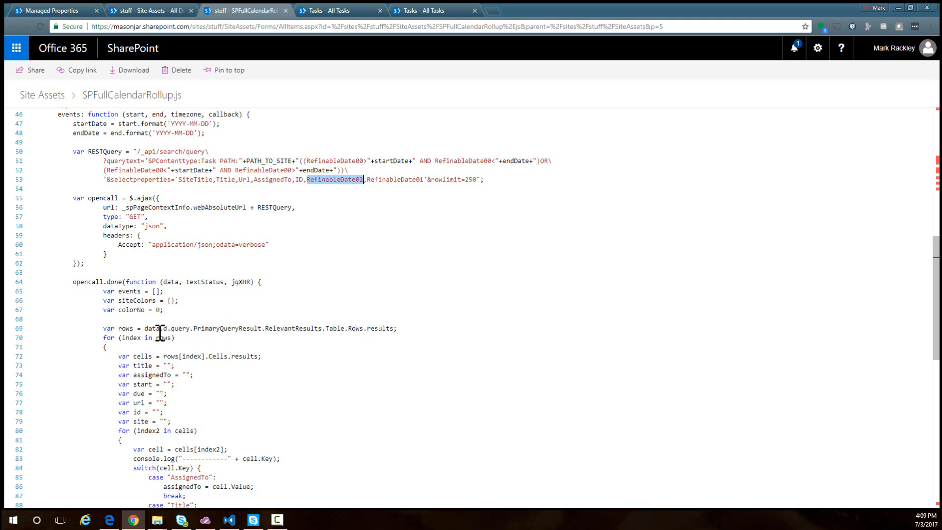
click(209, 329)
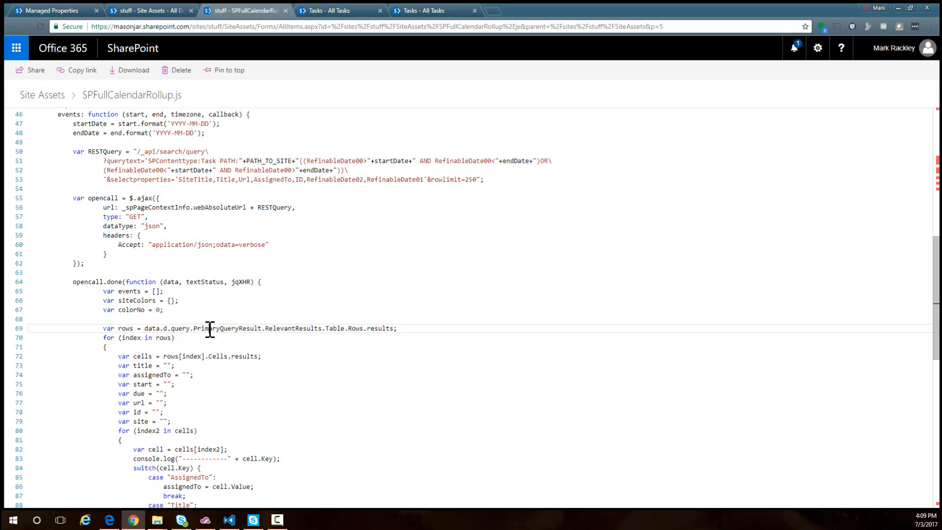
mouse_move(342, 334)
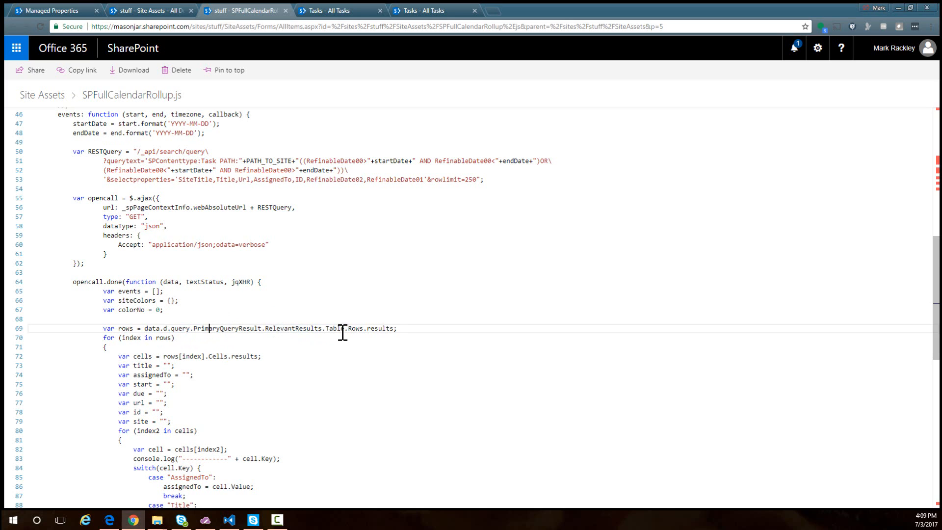
mouse_move(437, 335)
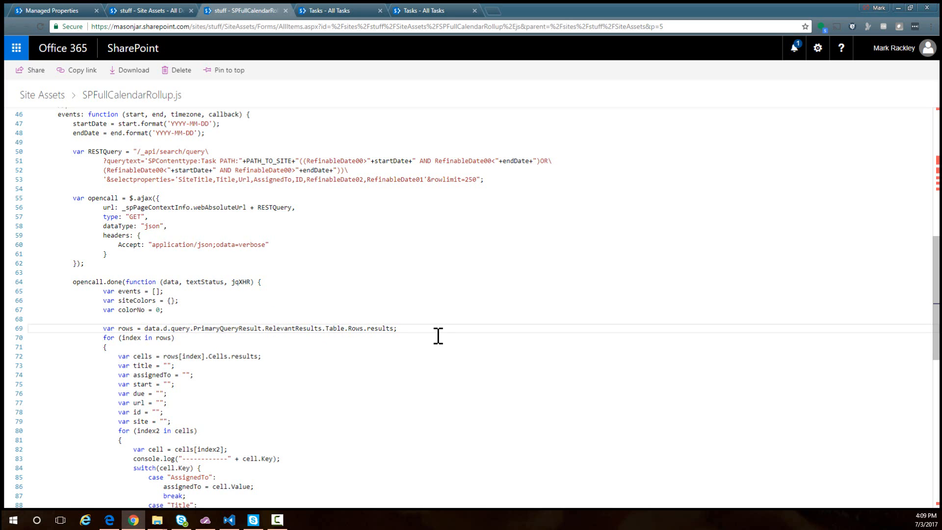
scroll(down, 3)
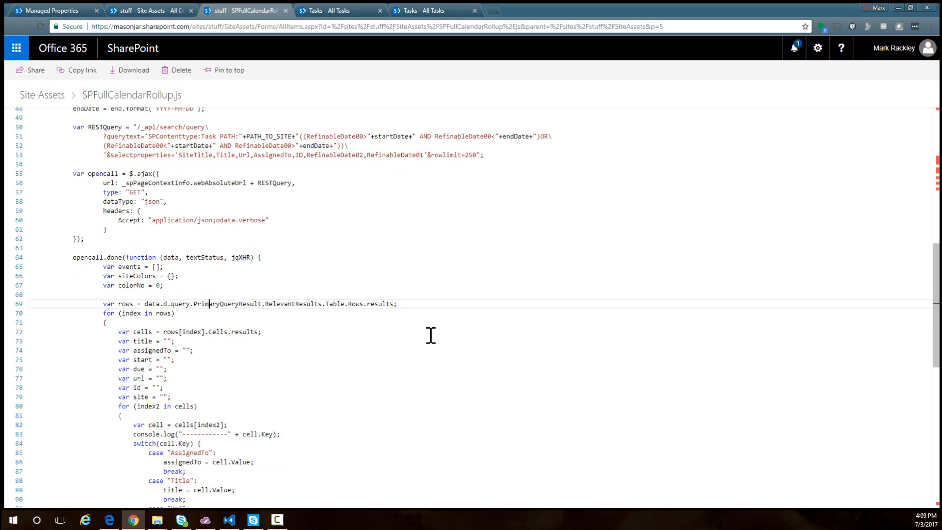
scroll(down, 3)
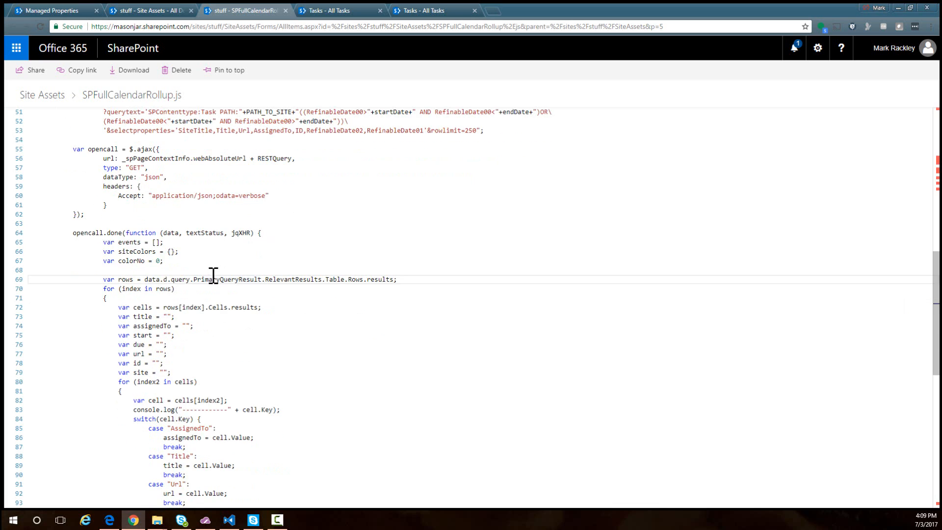
mouse_move(192, 294)
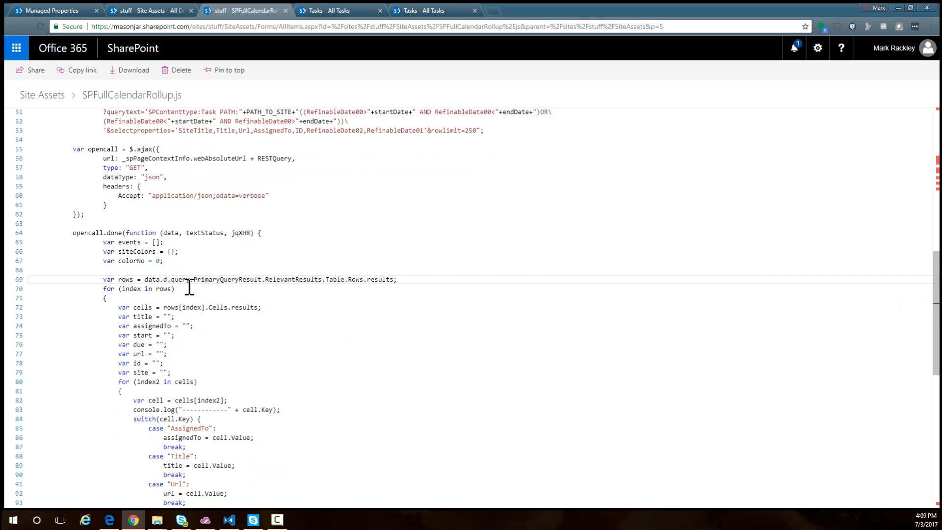
scroll(down, 3)
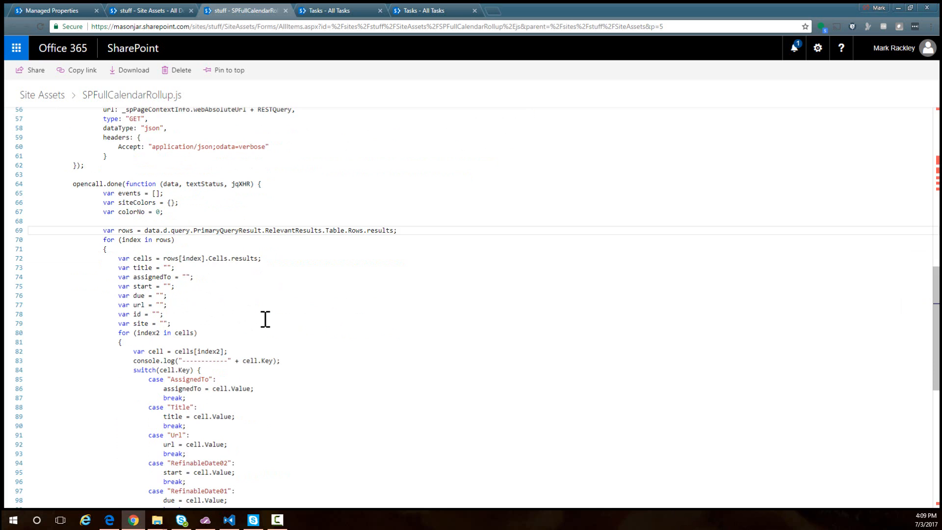
scroll(down, 3)
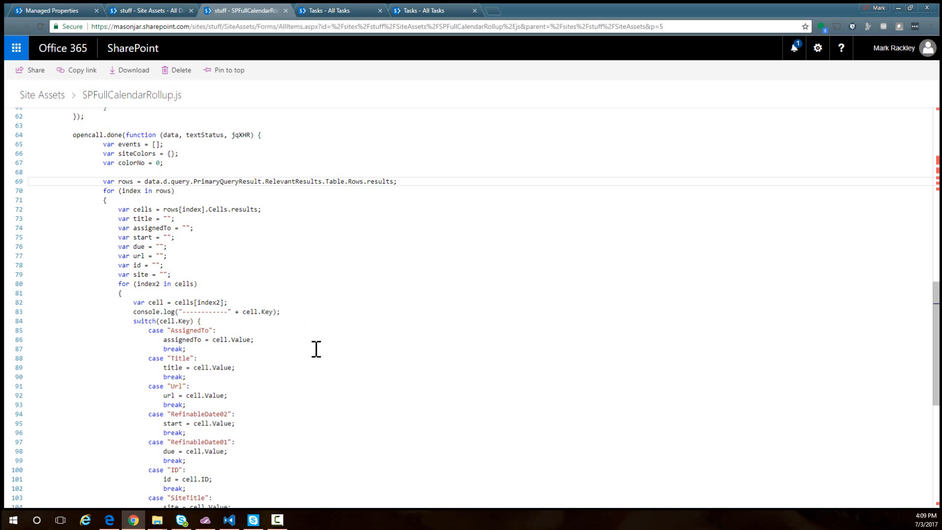
double_click(184, 321)
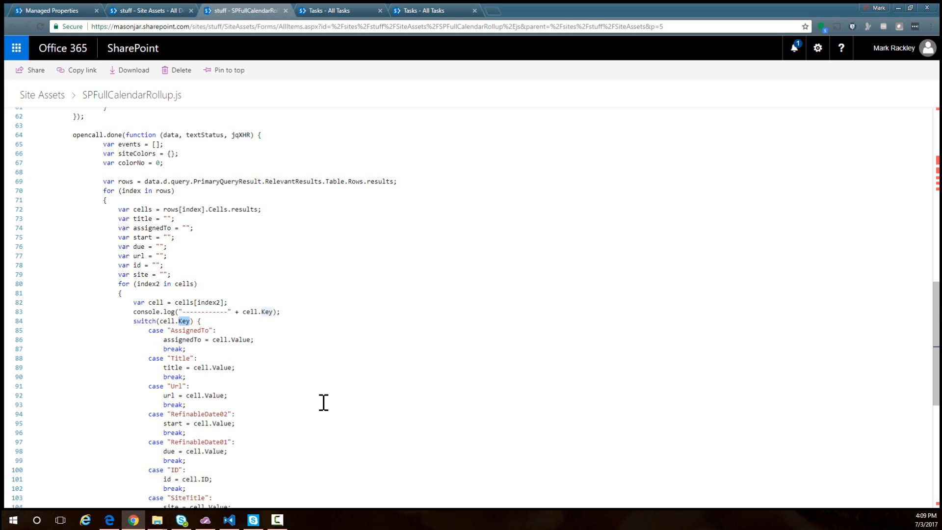
mouse_move(267, 352)
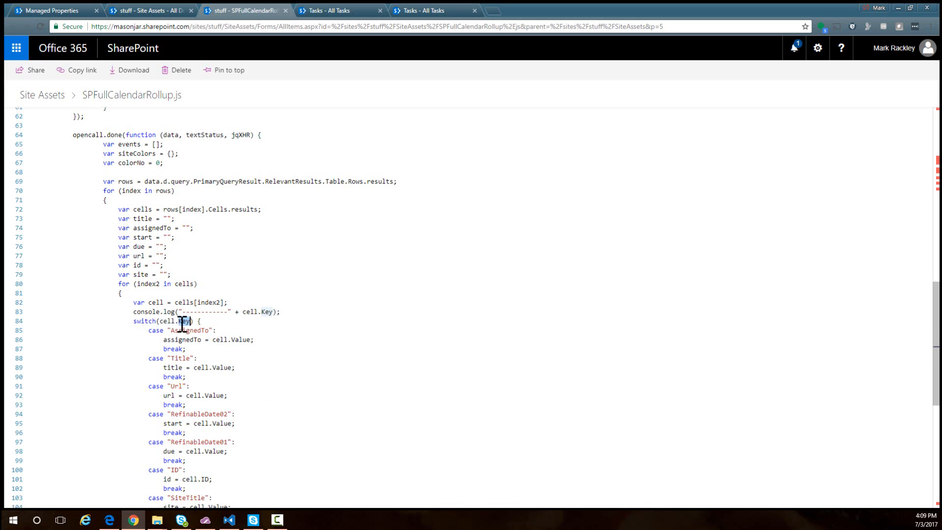
mouse_move(177, 312)
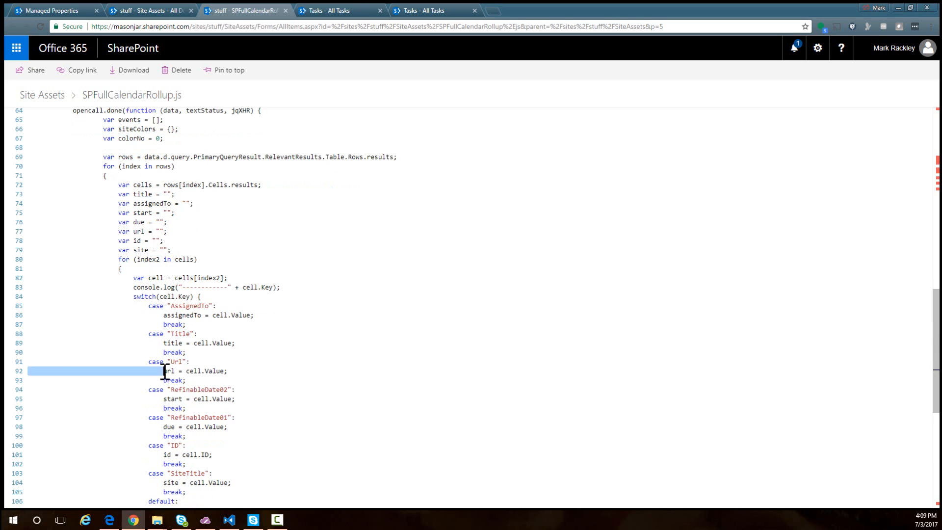
double_click(173, 399)
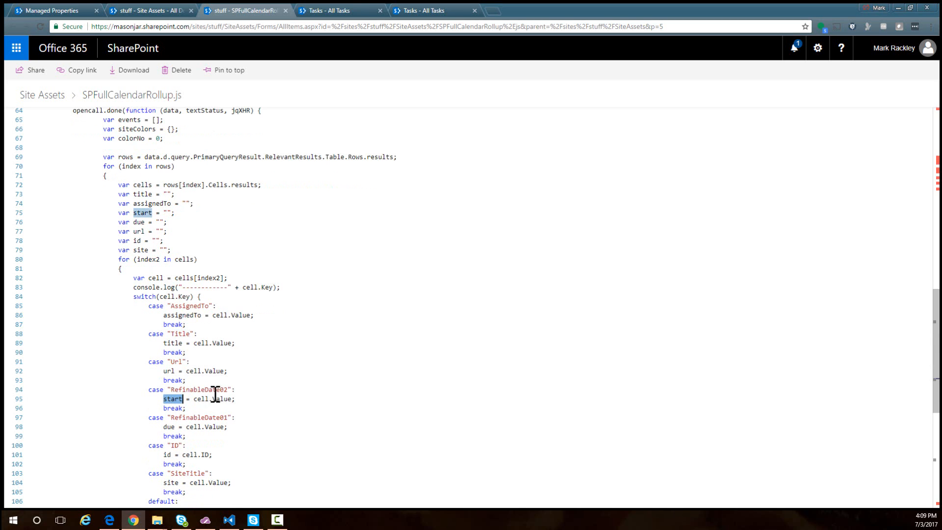
scroll(down, 3)
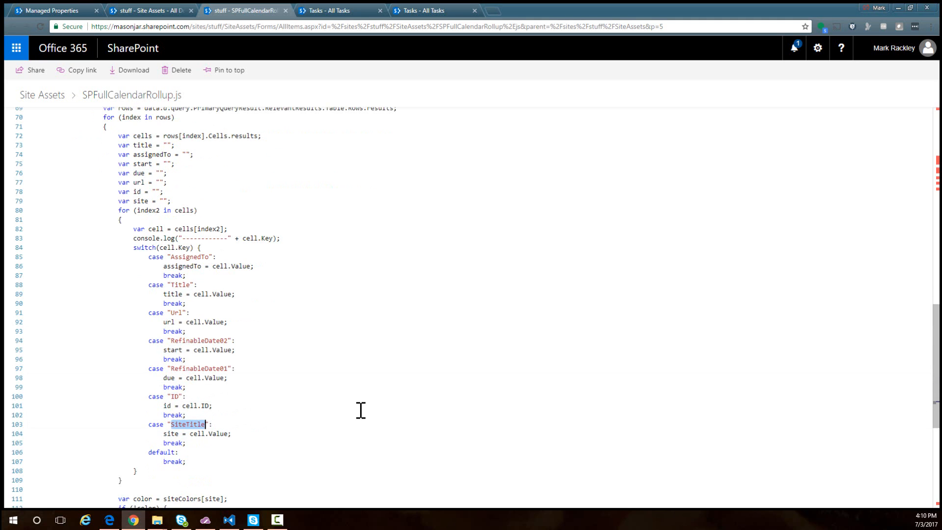
scroll(down, 3)
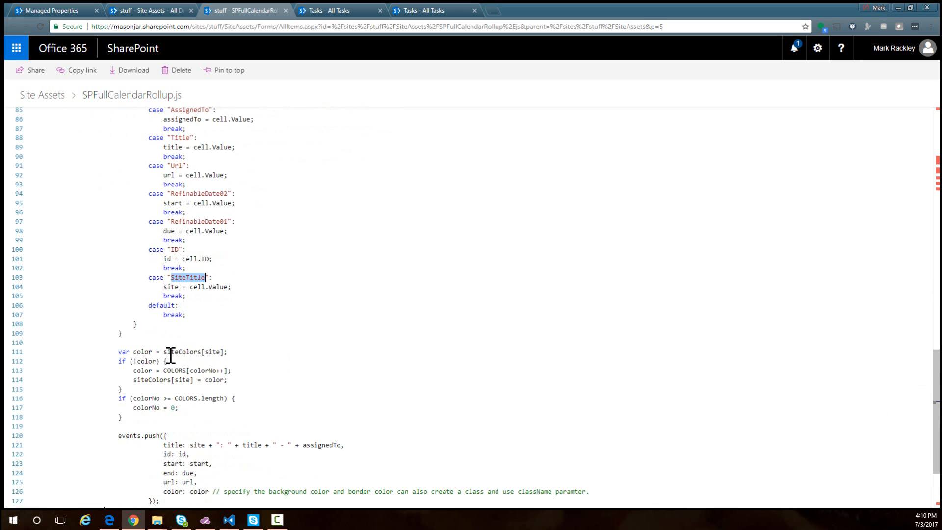
scroll(down, 3)
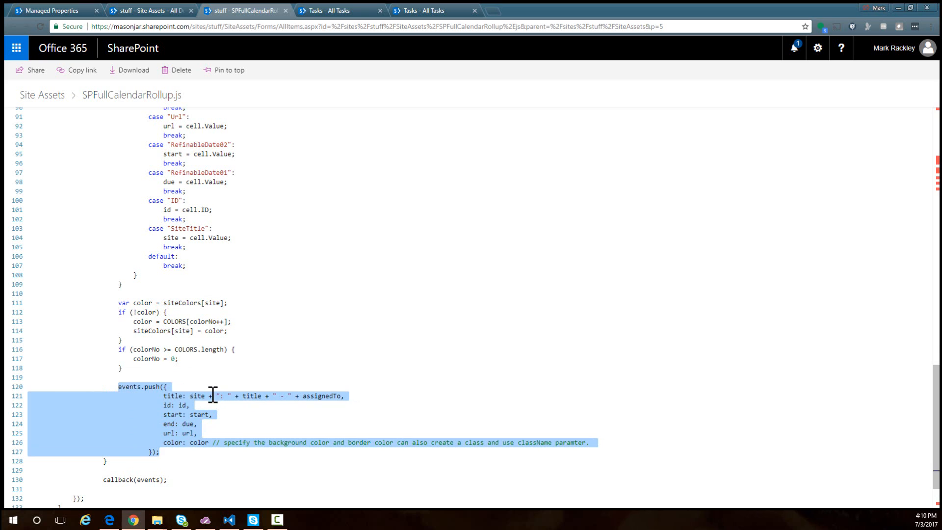
click(227, 396)
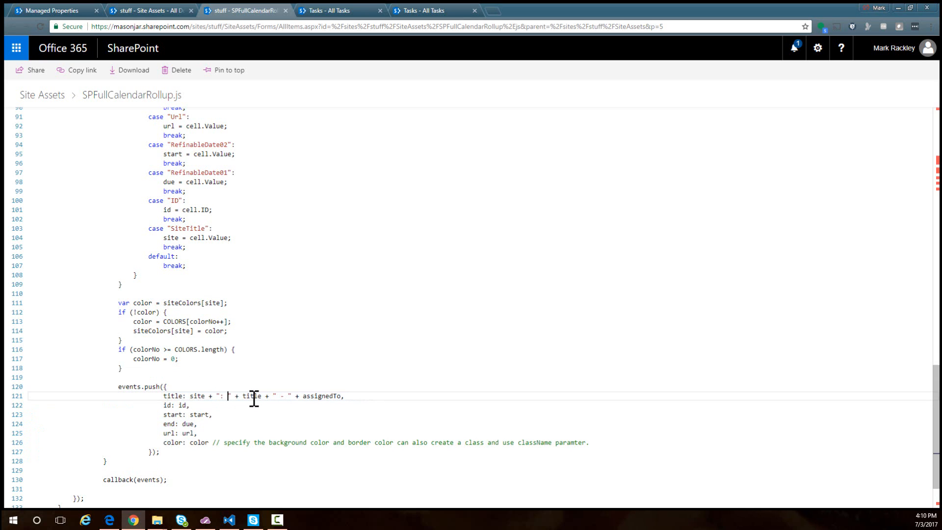
mouse_move(448, 414)
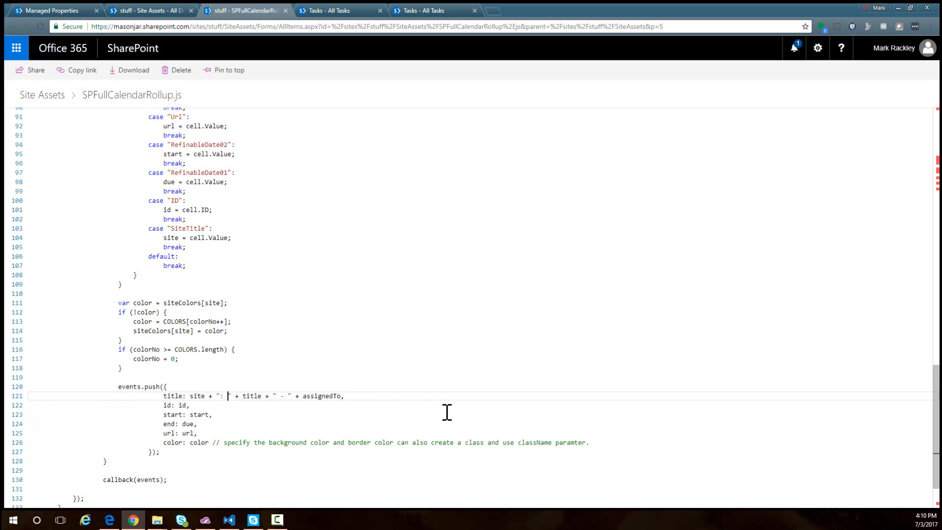
mouse_move(198, 429)
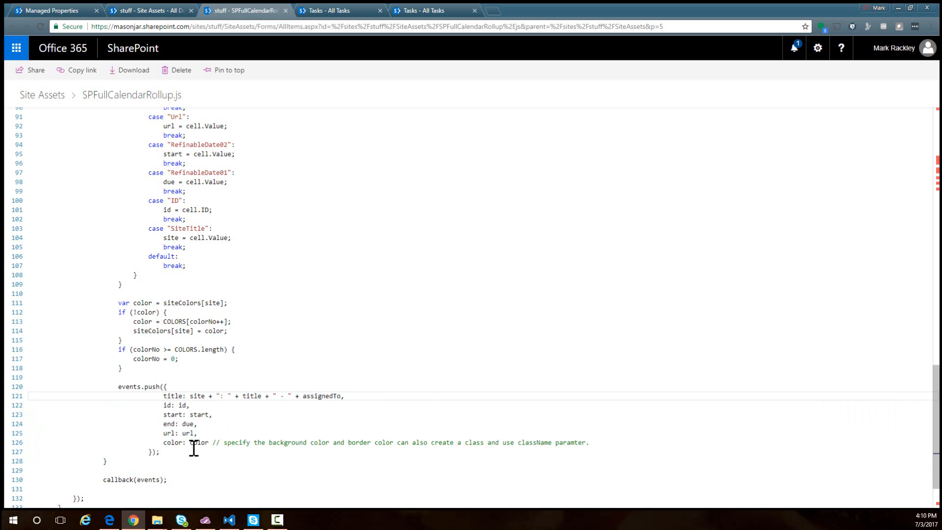
double_click(199, 443)
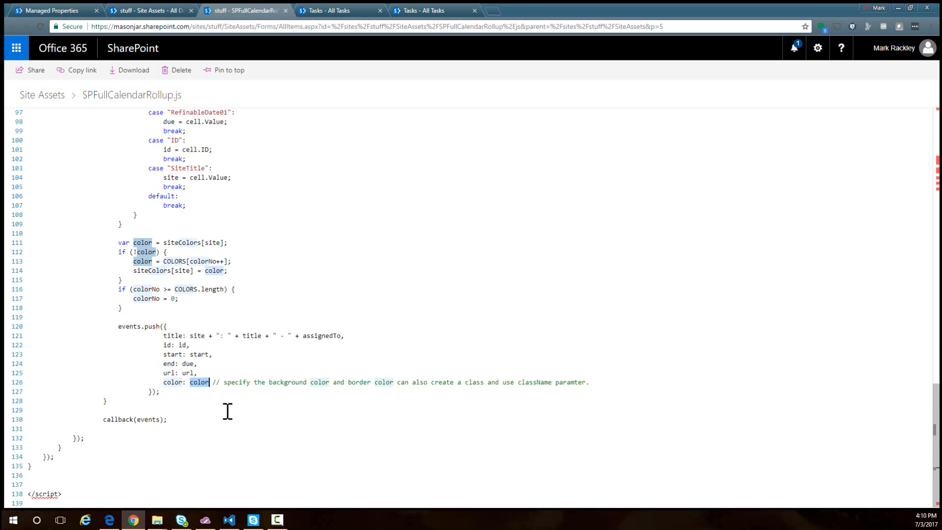
scroll(up, 3)
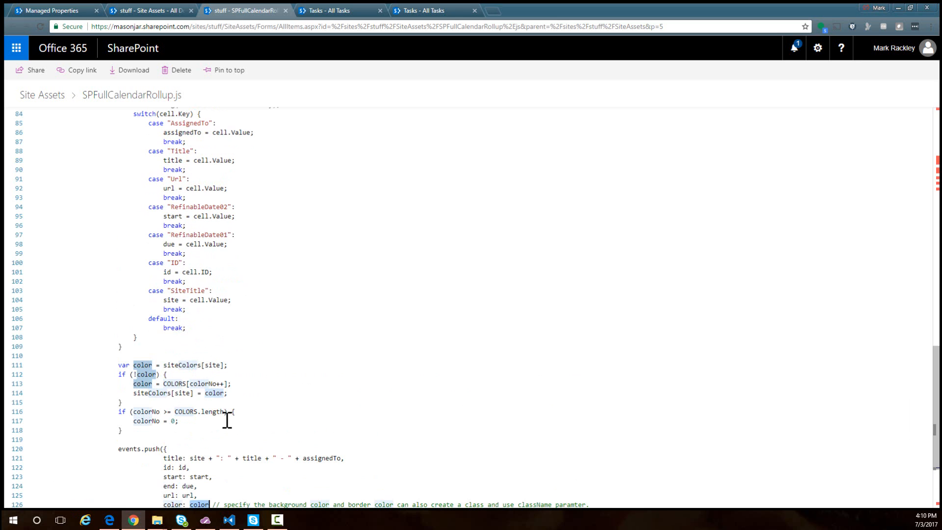
mouse_move(339, 332)
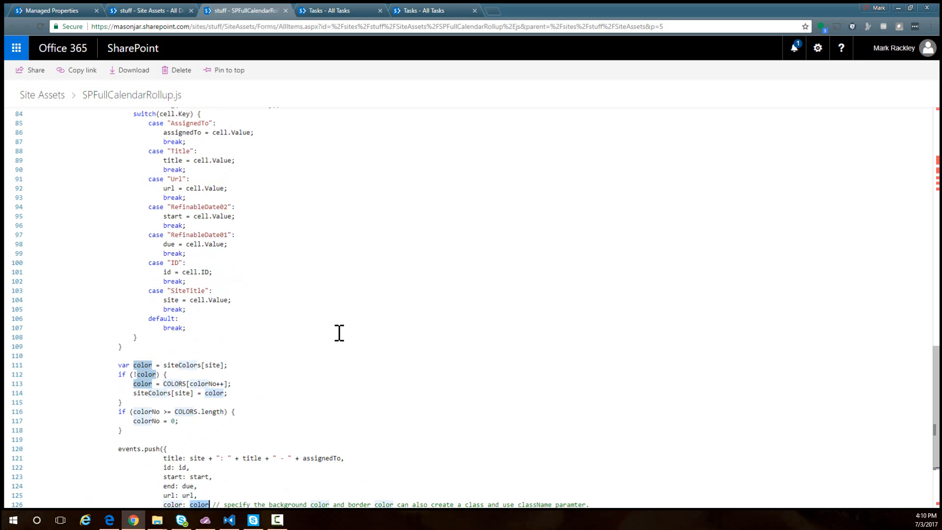
click(51, 10)
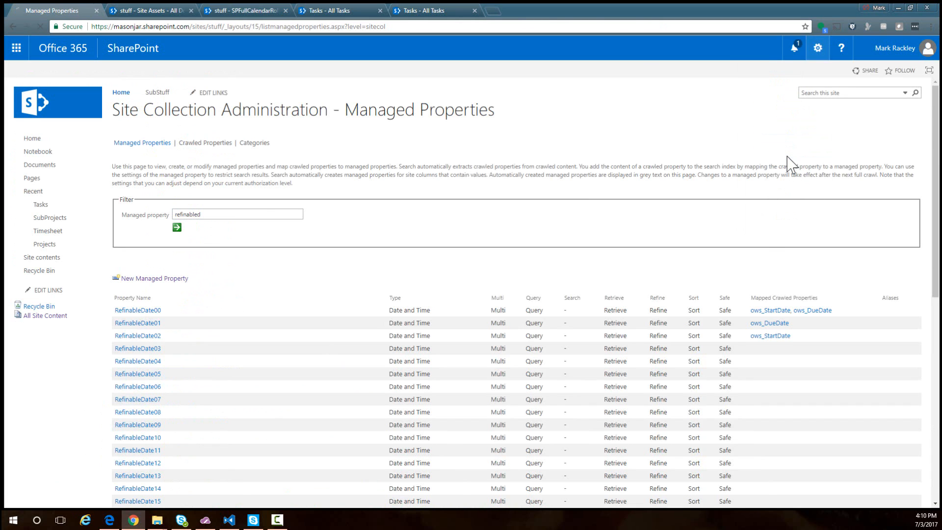
- Start a new Web Part Page from Site Contents
click(41, 257)
text(cale)
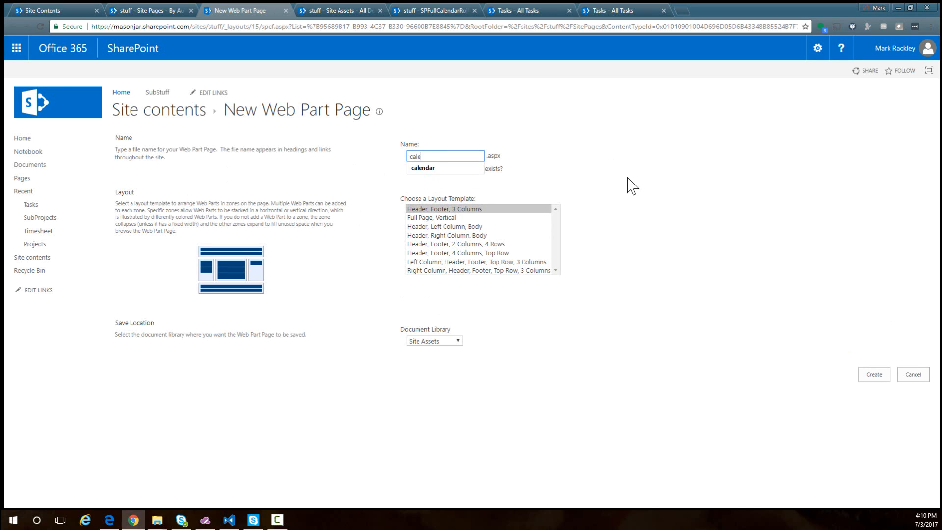
- Create a Web Part Page named 'calendar' in Site Pages with Overwrite enabled
click(422, 168)
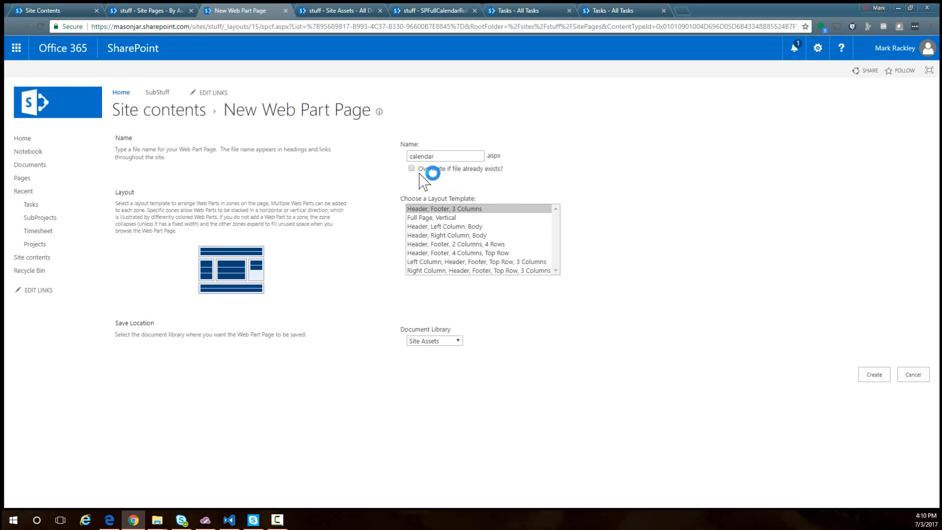
click(433, 340)
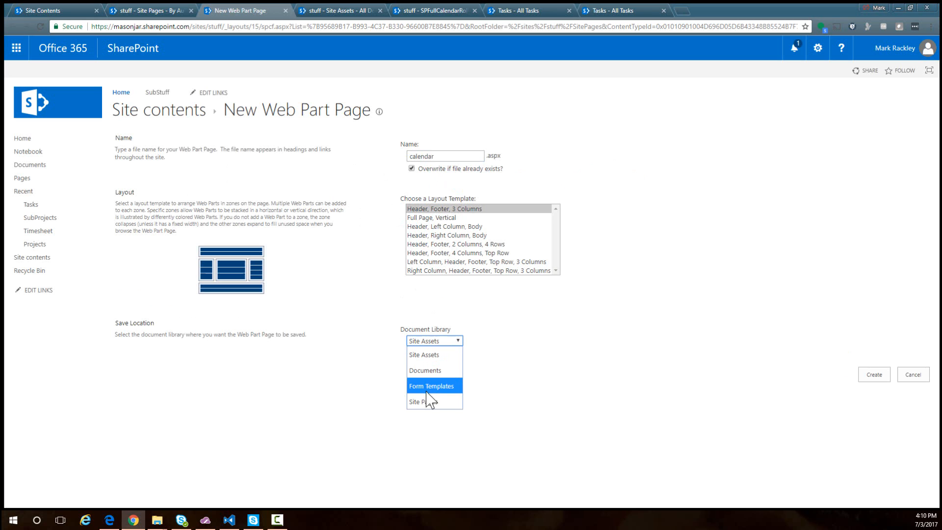
click(421, 401)
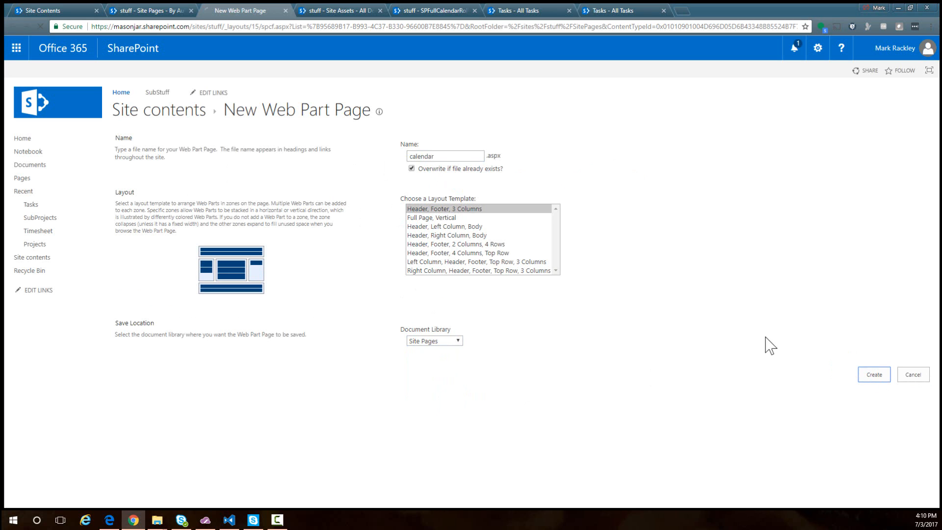
click(874, 374)
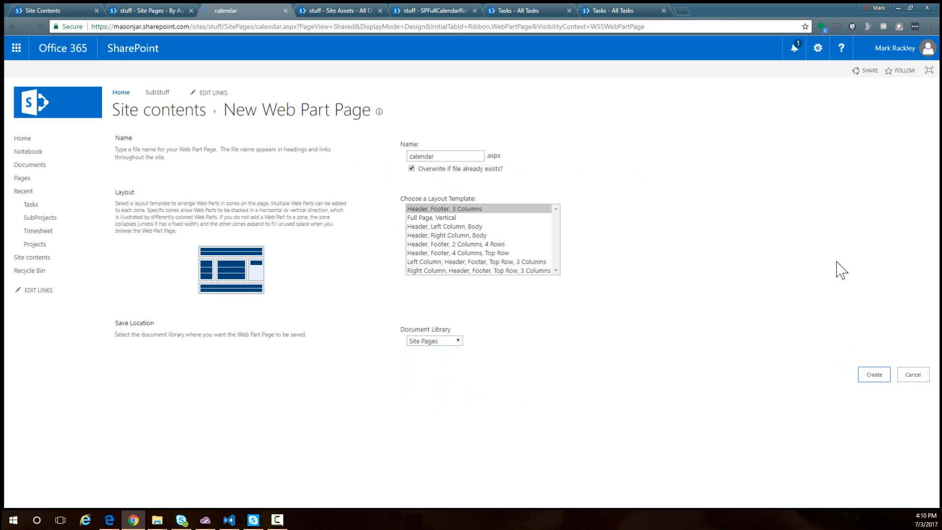
click(873, 374)
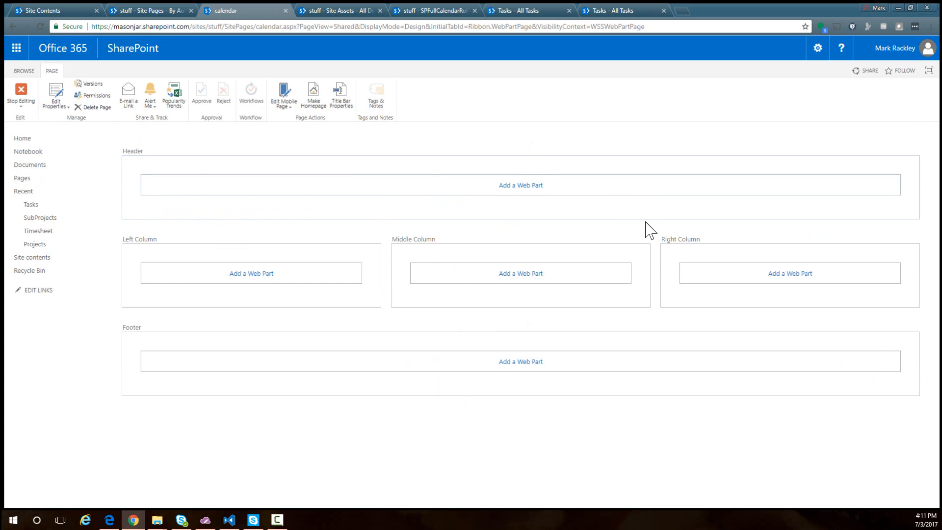
- Add a Media and Content > Content Editor web part to the Header zone
click(520, 184)
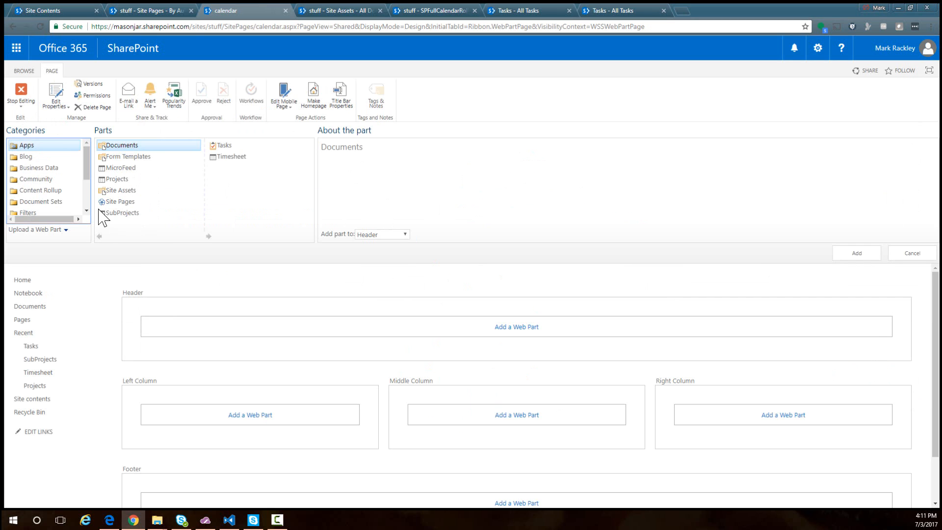
click(46, 174)
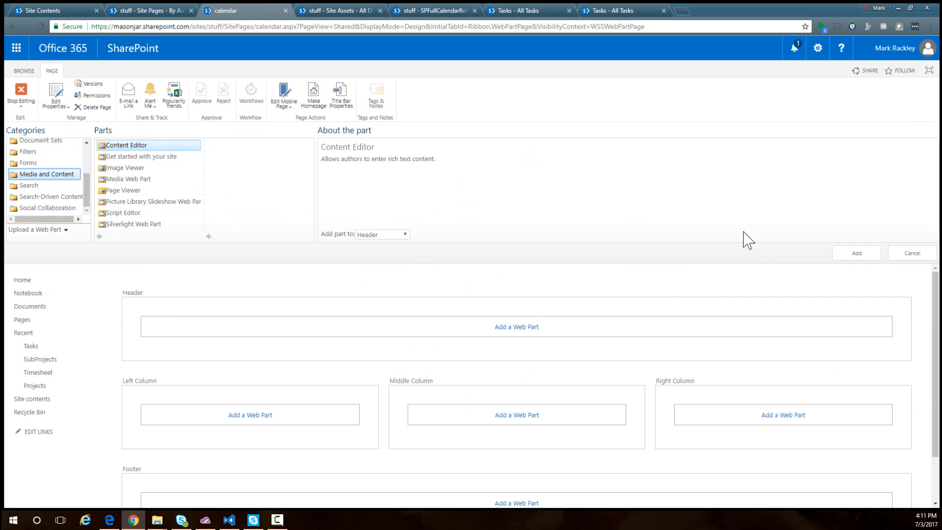
click(912, 254)
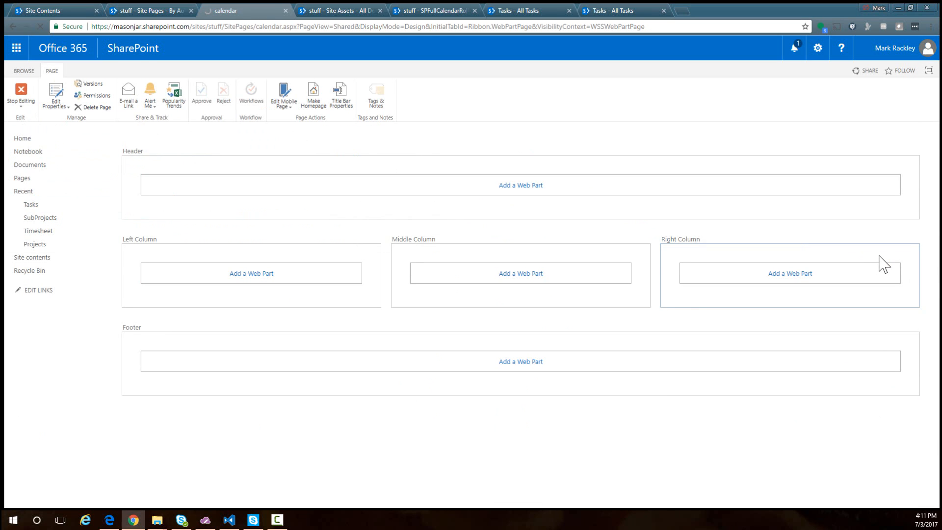
click(520, 186)
text(SiteAssets/)
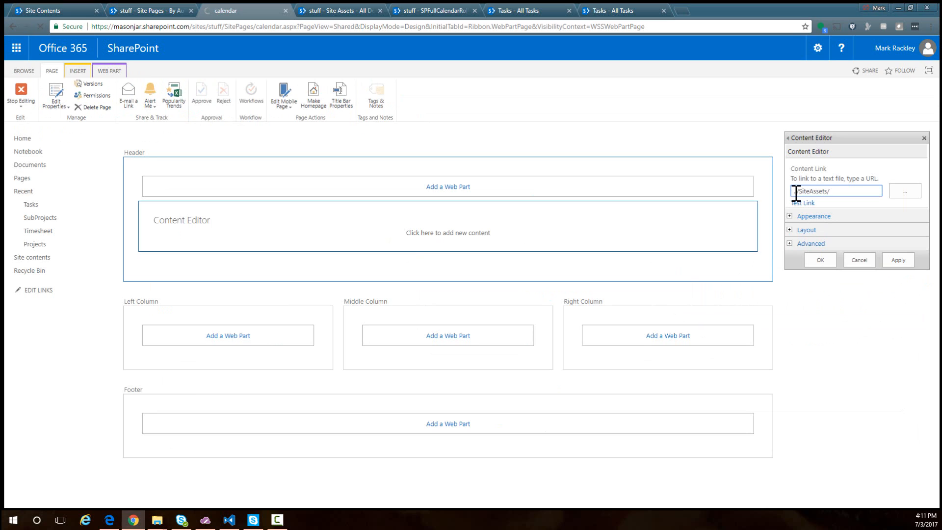
- Set the Content Link to ../SiteAssets/SPFullCalendarRollup.js and apply the web part settings
text(SPFullCalenda)
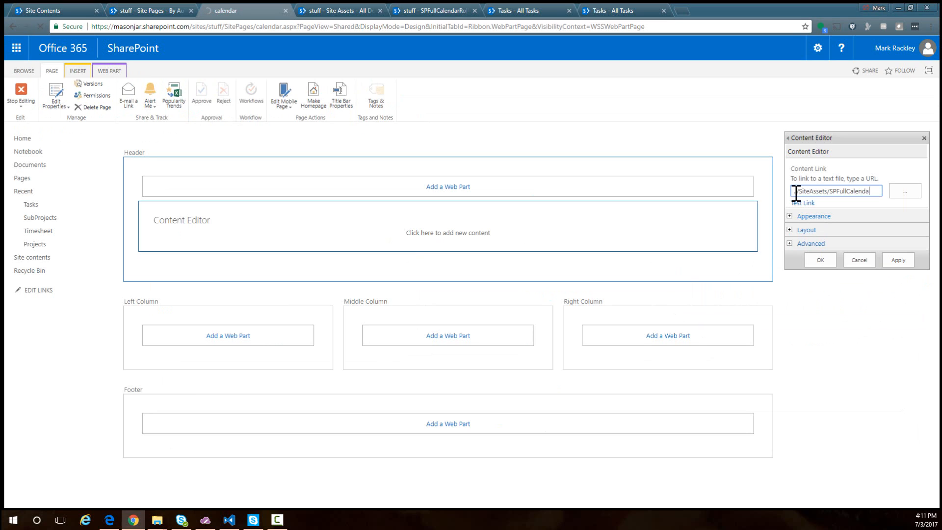
text(Rollup.js)
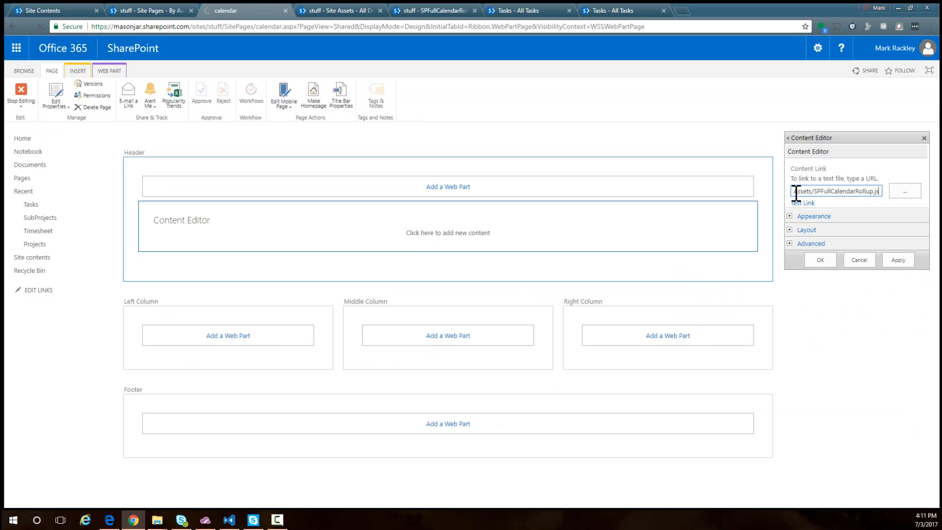
click(897, 259)
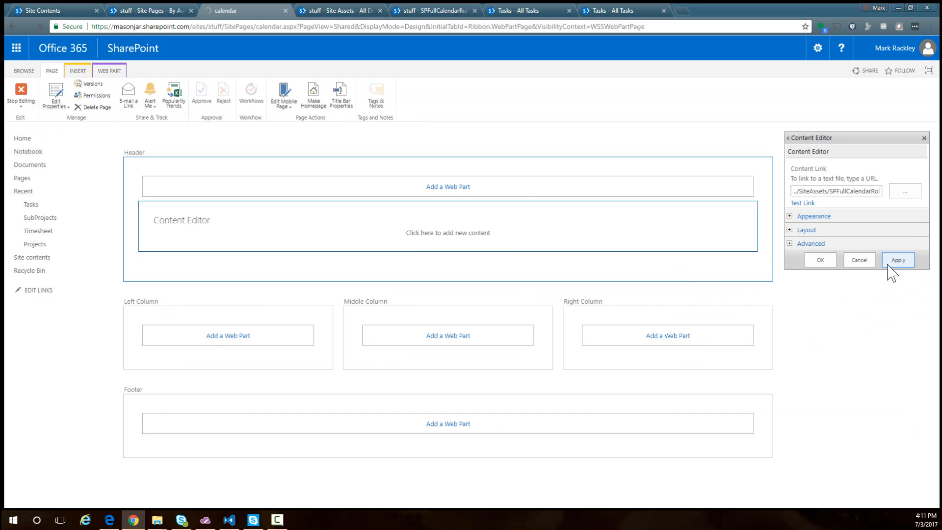
click(898, 260)
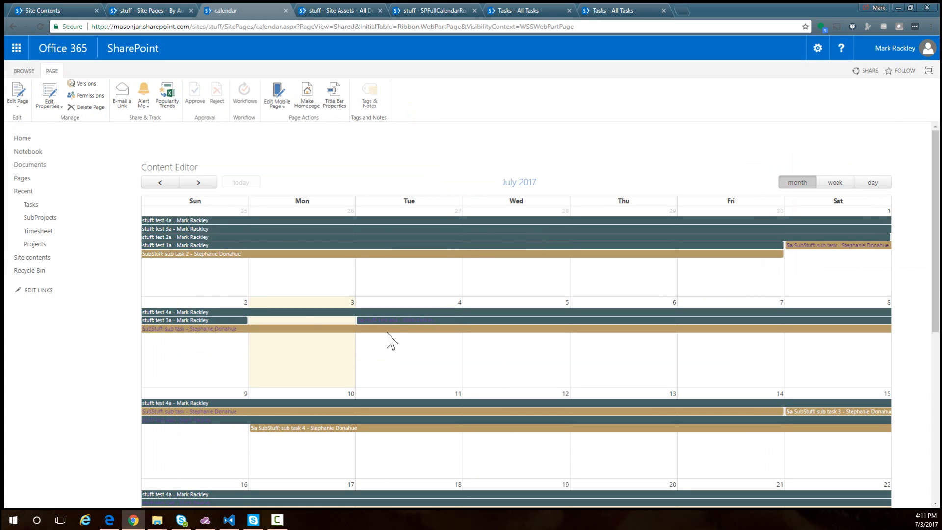
scroll(down, 3)
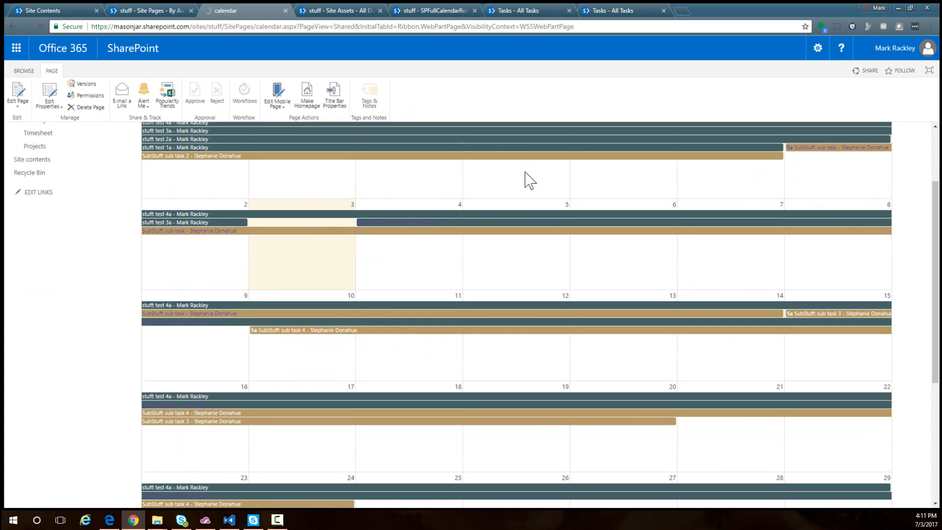
mouse_move(285, 342)
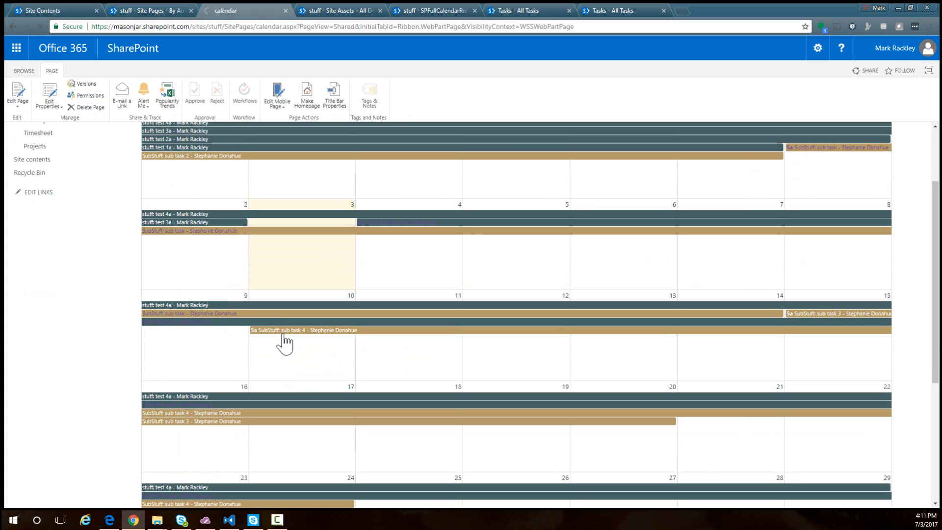
mouse_move(396, 343)
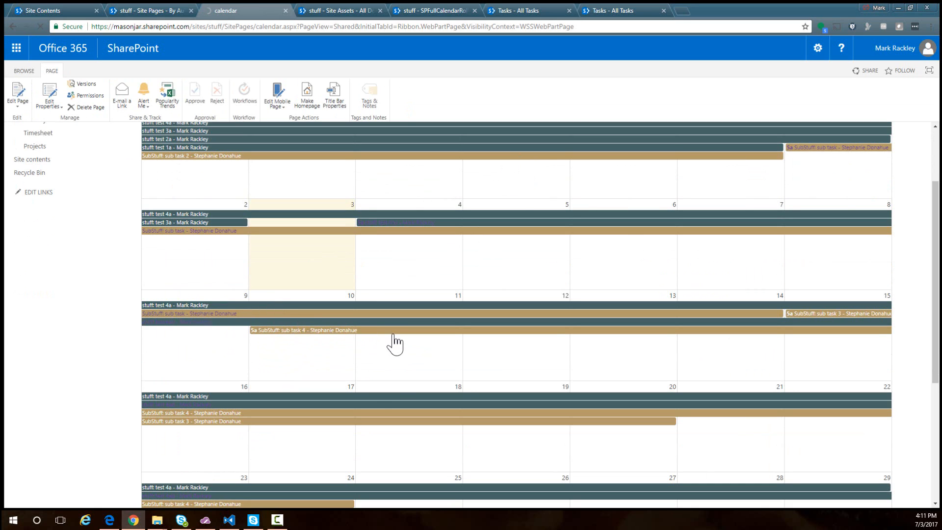
scroll(up, 3)
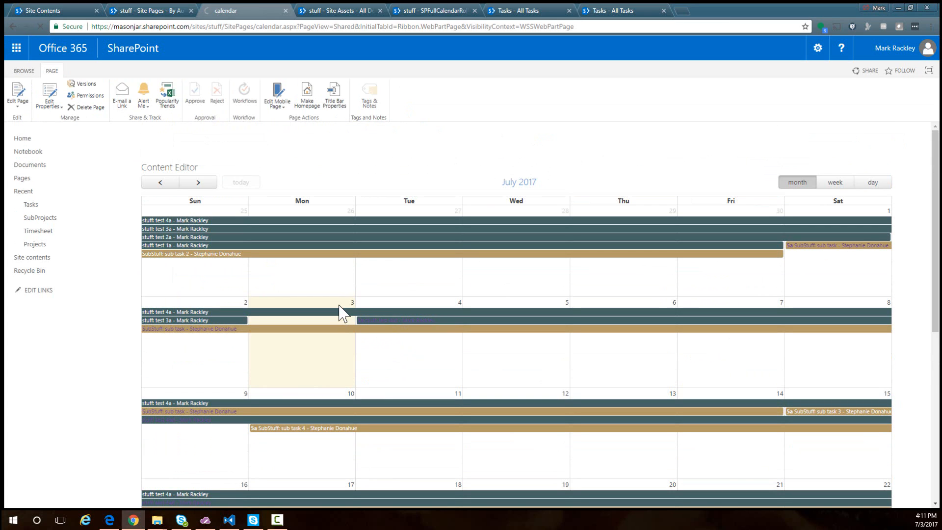
mouse_move(152, 261)
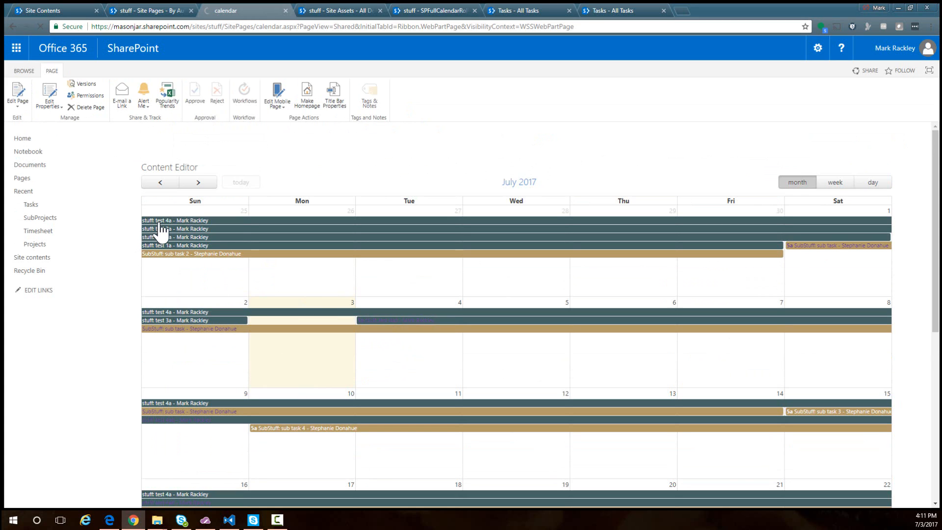
mouse_move(141, 347)
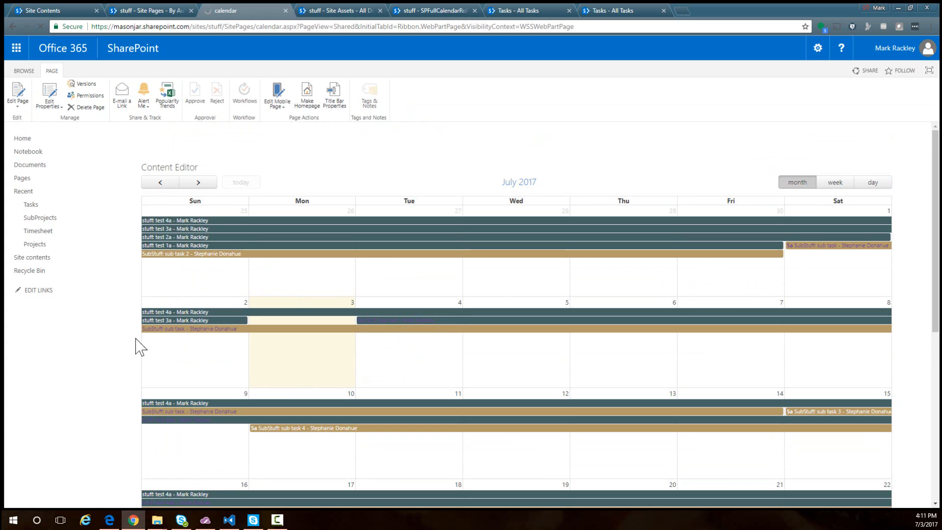
mouse_move(211, 337)
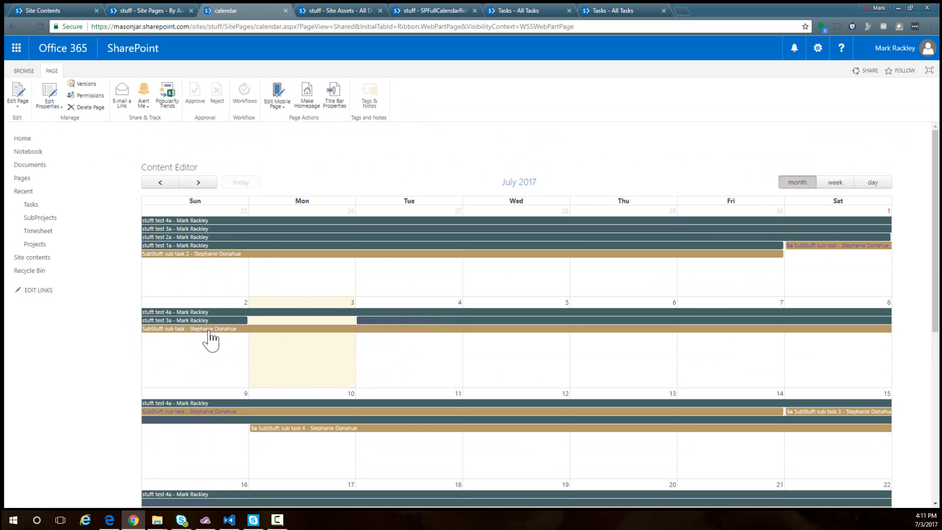
click(189, 329)
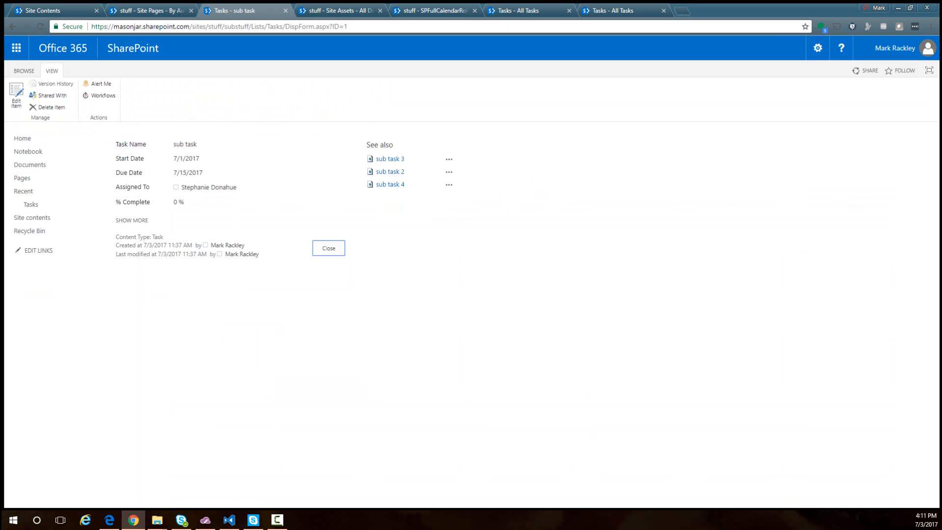
click(245, 10)
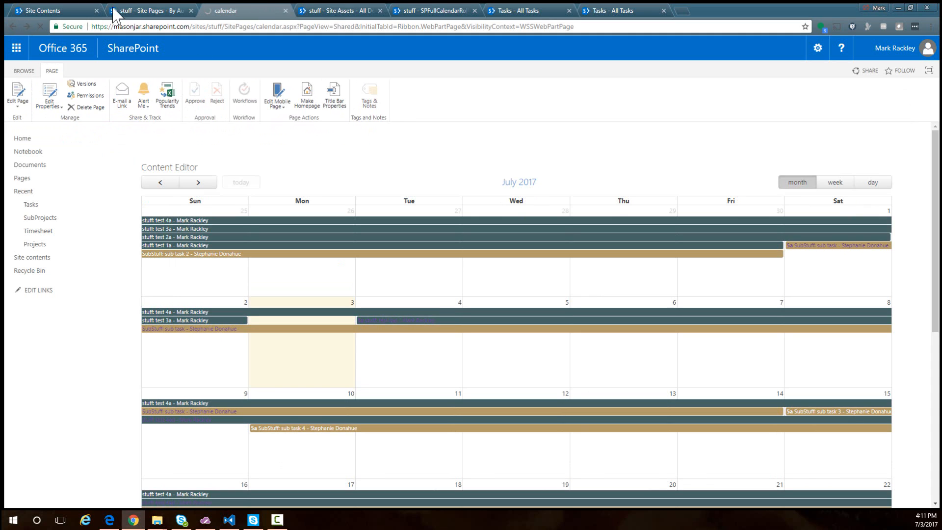
mouse_move(147, 10)
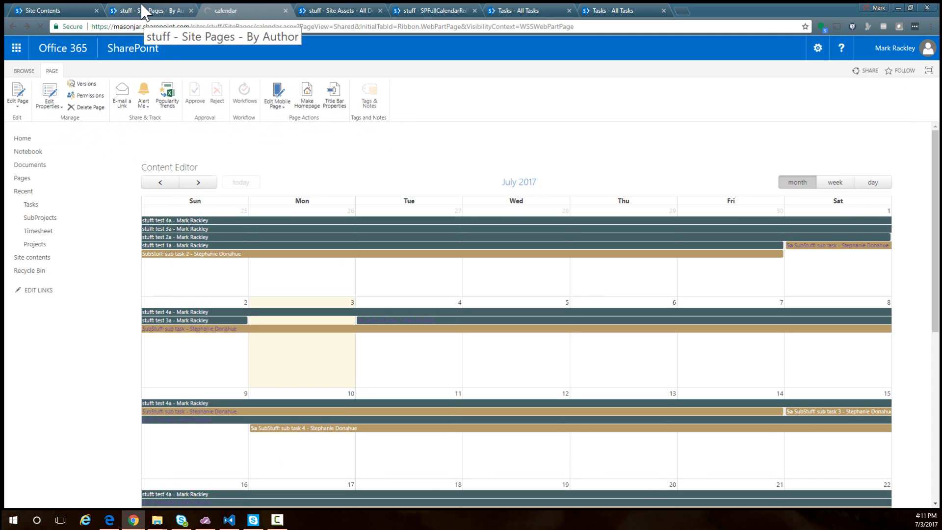
- Reach the script's REST search query with its SPContenttype task filter via the Site Assets library
click(339, 9)
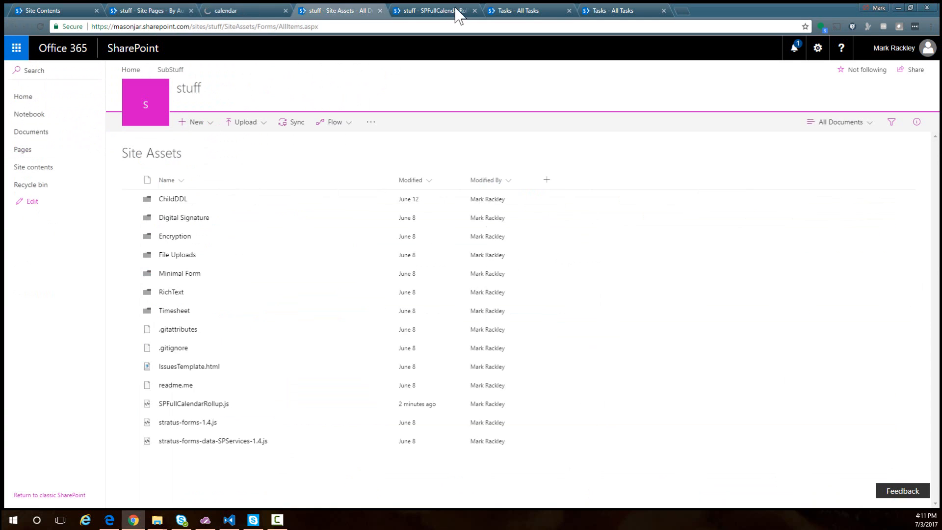
click(194, 403)
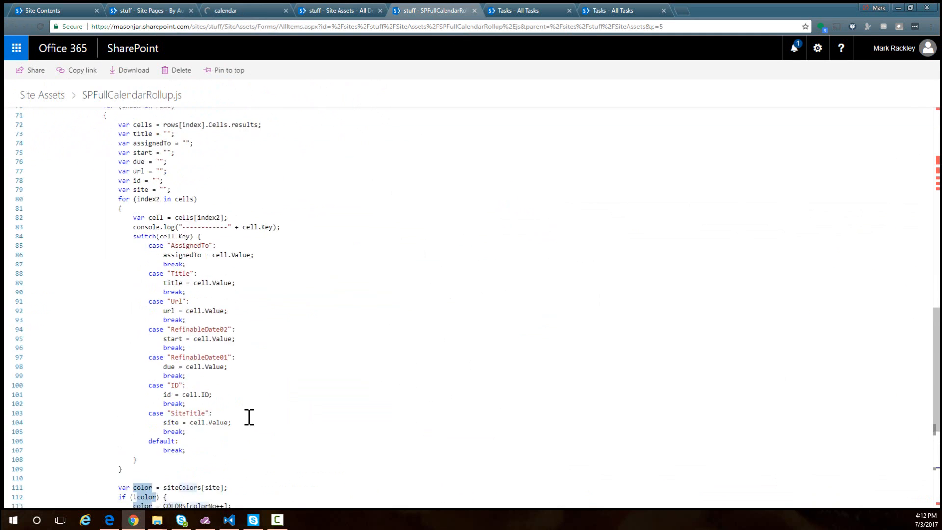
scroll(up, 3)
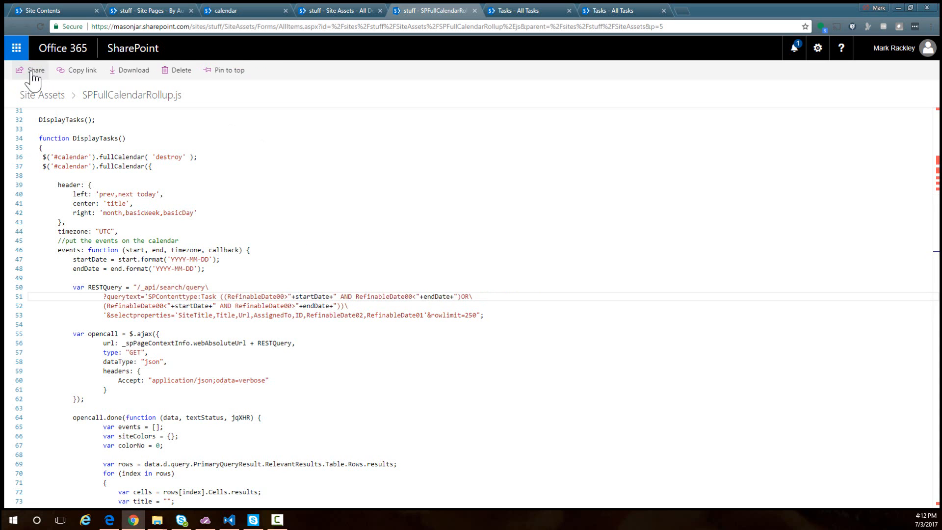
click(245, 10)
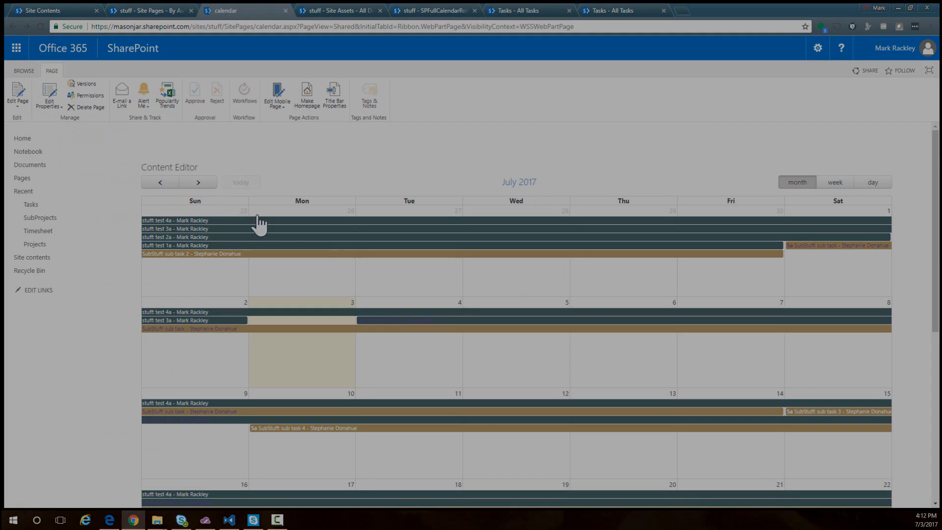
click(433, 10)
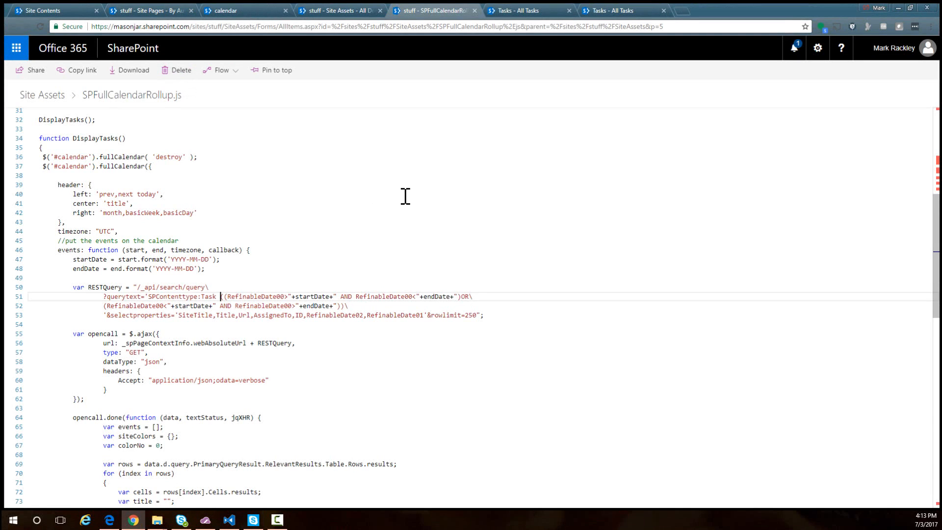
scroll(down, 3)
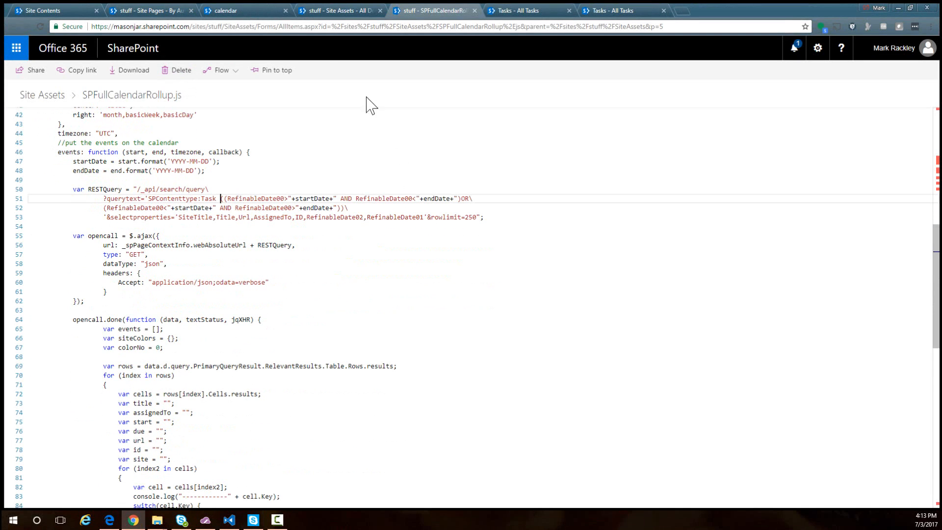
- Return to the calendar page with the colour-coded July 2017 task bars
click(244, 10)
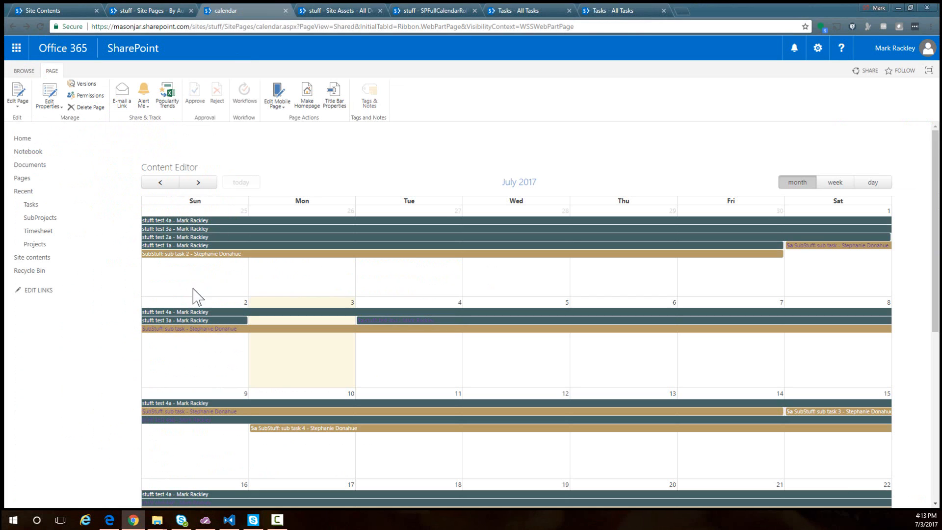
mouse_move(351, 366)
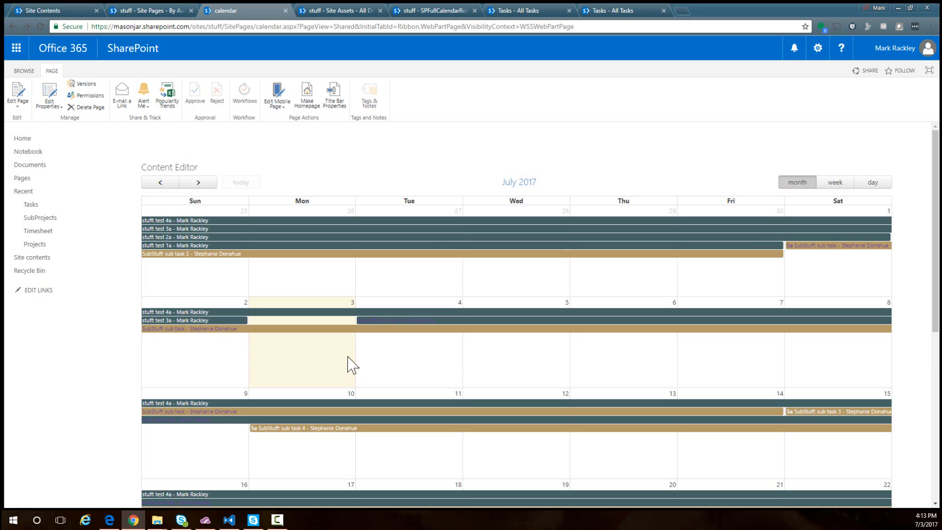
mouse_move(317, 274)
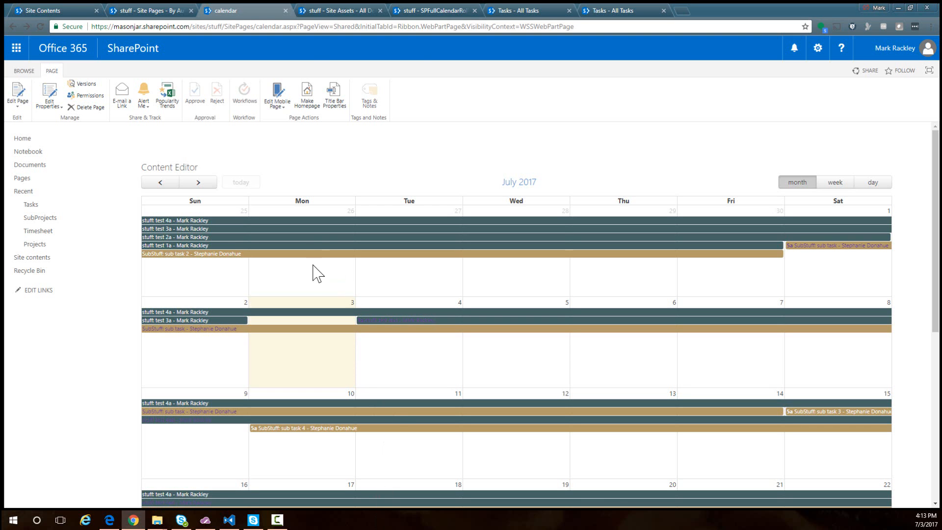
- Change 'start' to 'start: due' in the script's events.push and save it
click(340, 10)
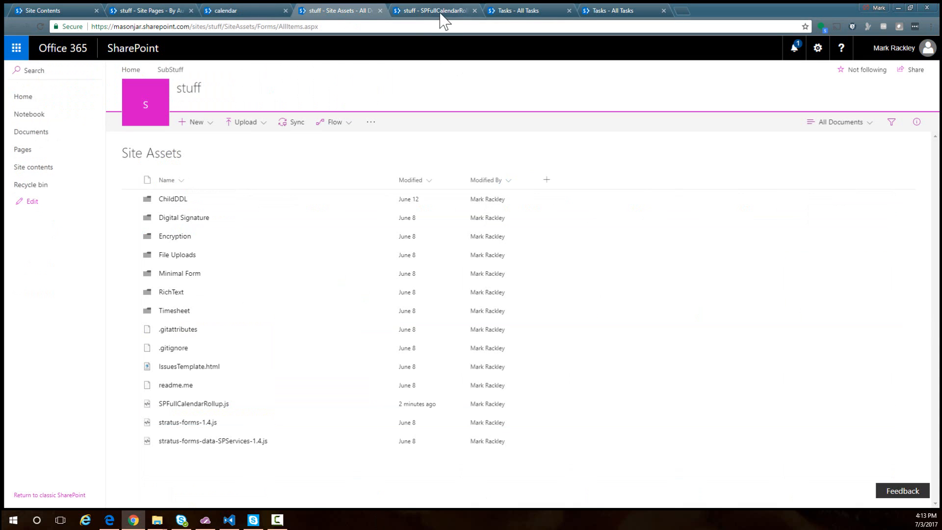
click(193, 403)
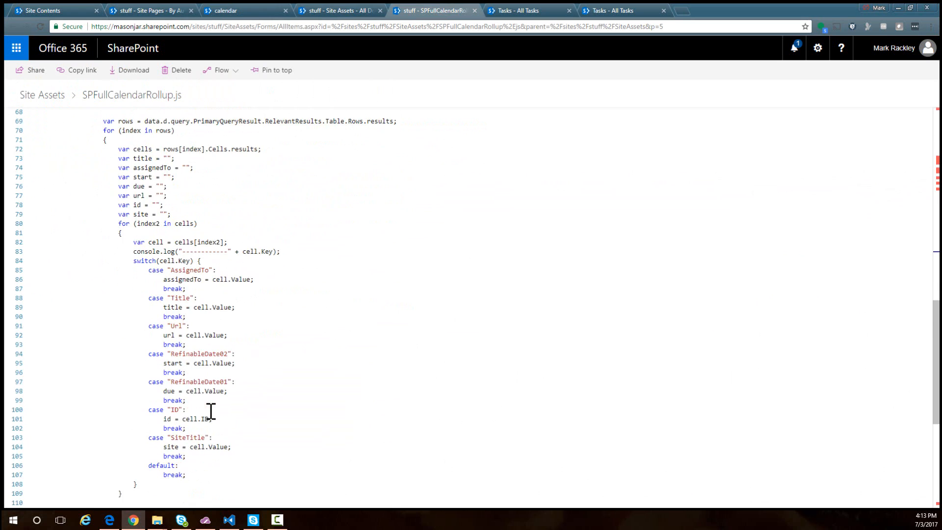
scroll(down, 3)
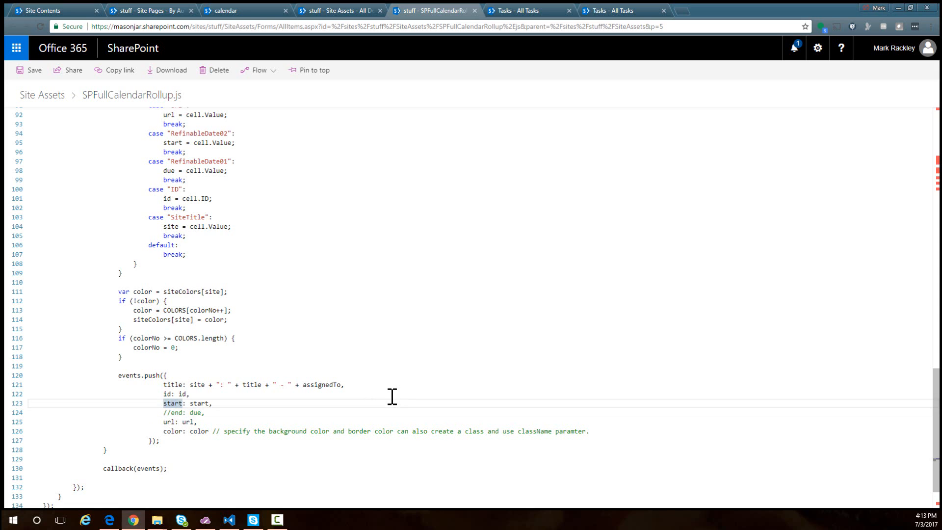
double_click(200, 403)
text(due)
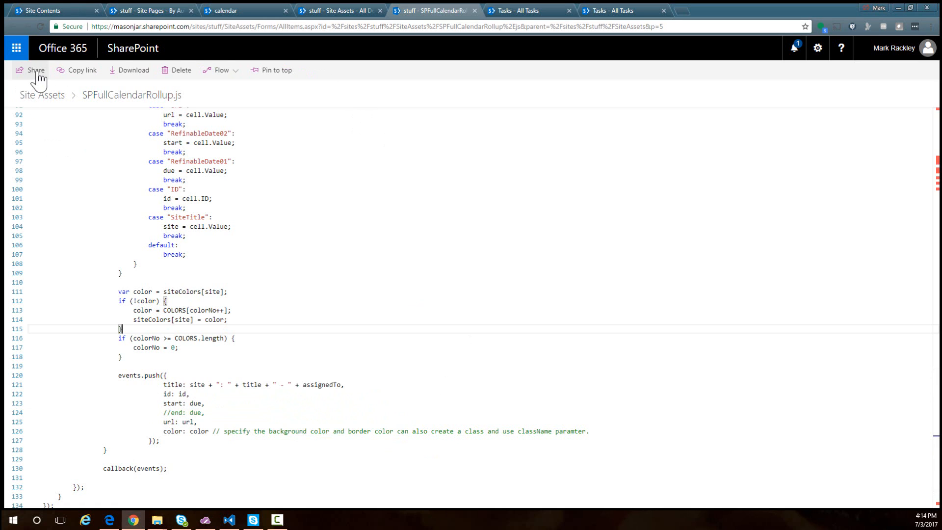
click(244, 10)
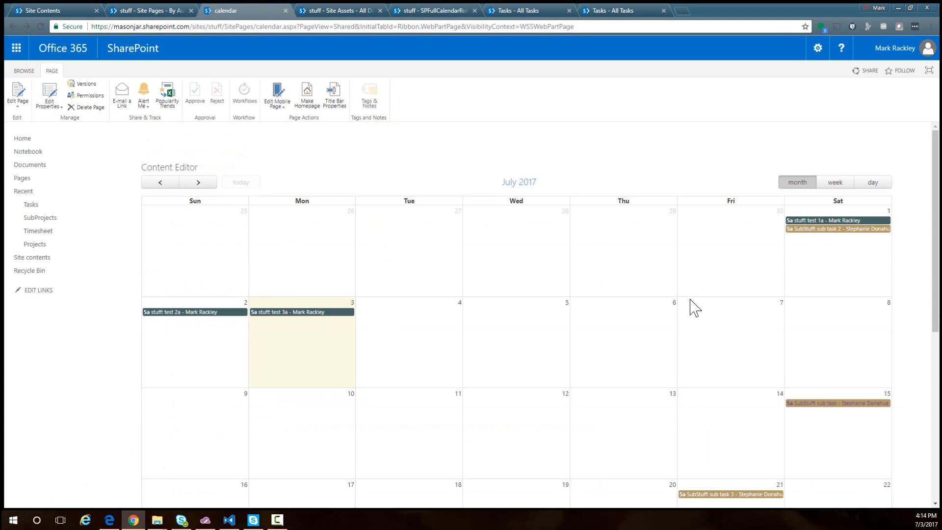
scroll(down, 3)
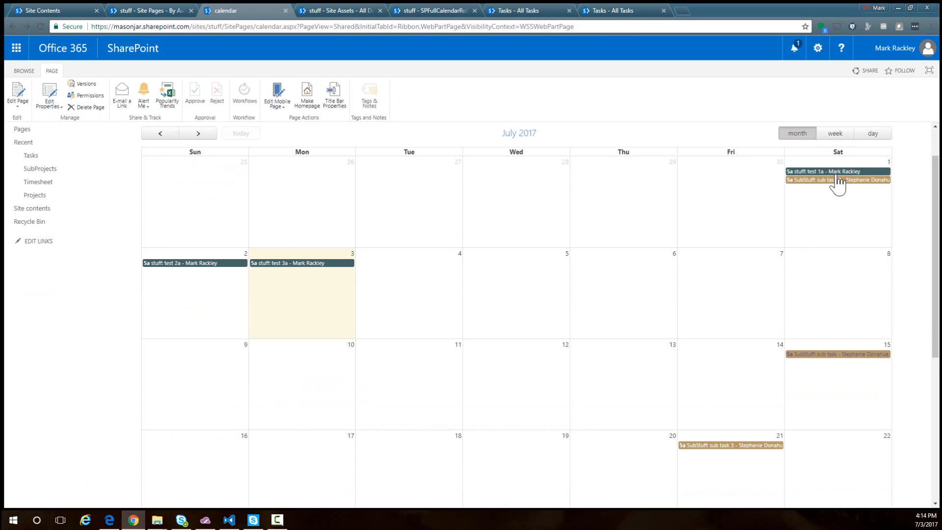
mouse_move(343, 339)
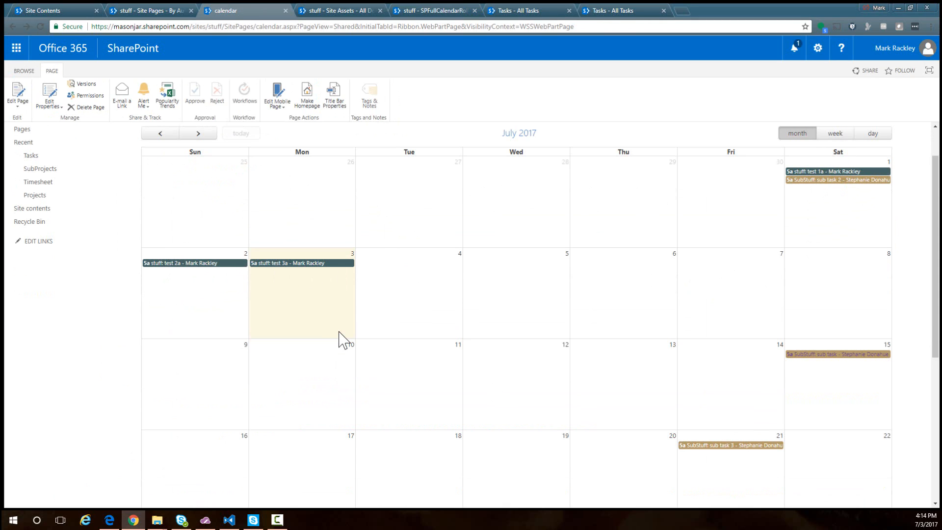
mouse_move(271, 284)
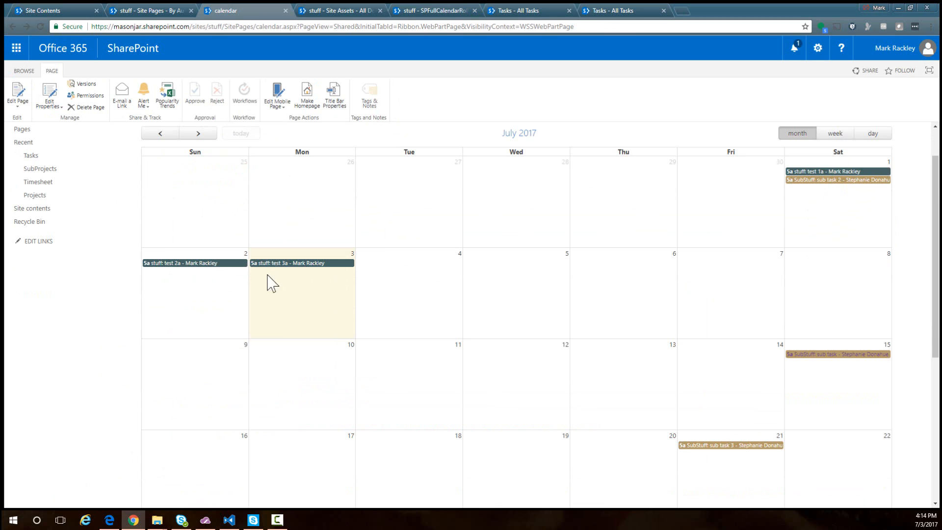
mouse_move(286, 278)
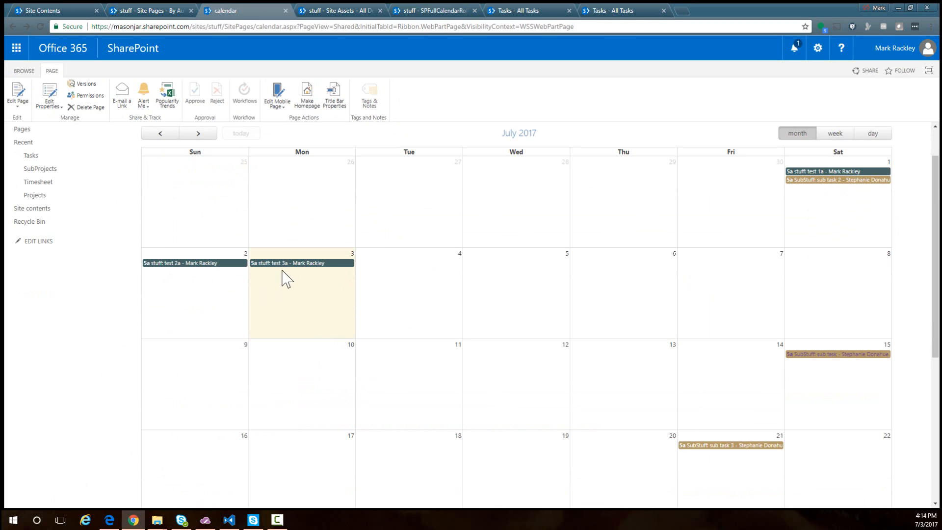
mouse_move(194, 267)
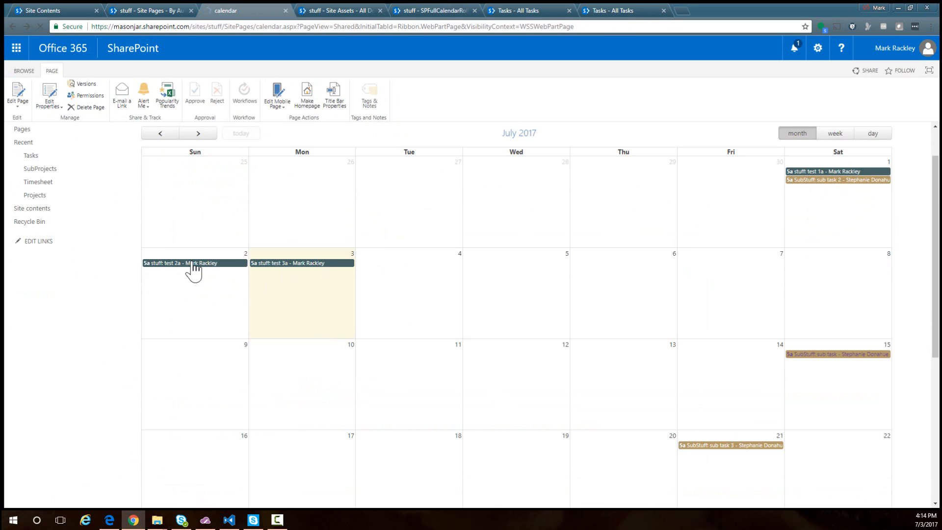
click(175, 263)
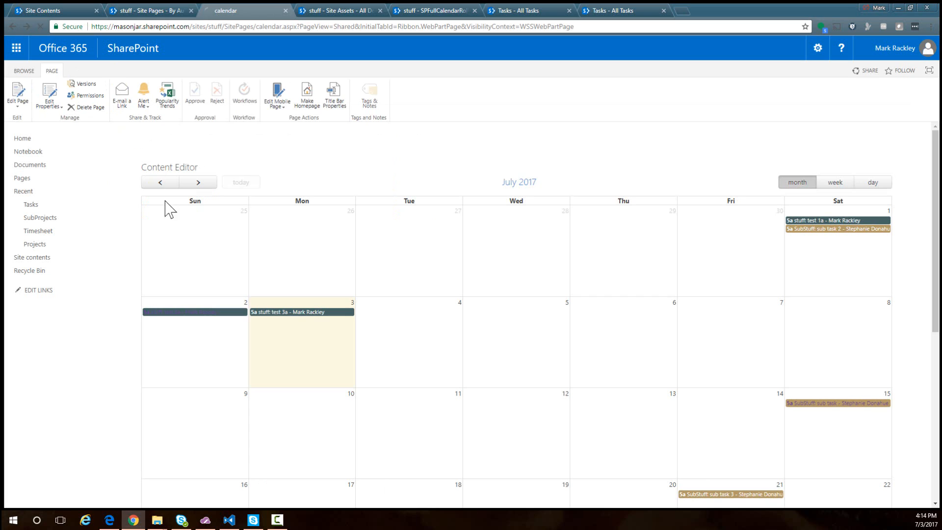
click(198, 183)
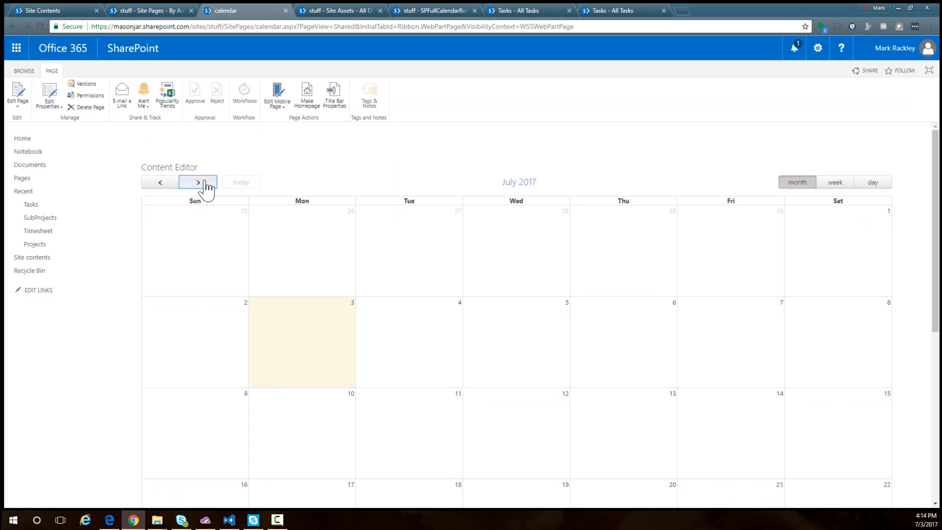
click(197, 182)
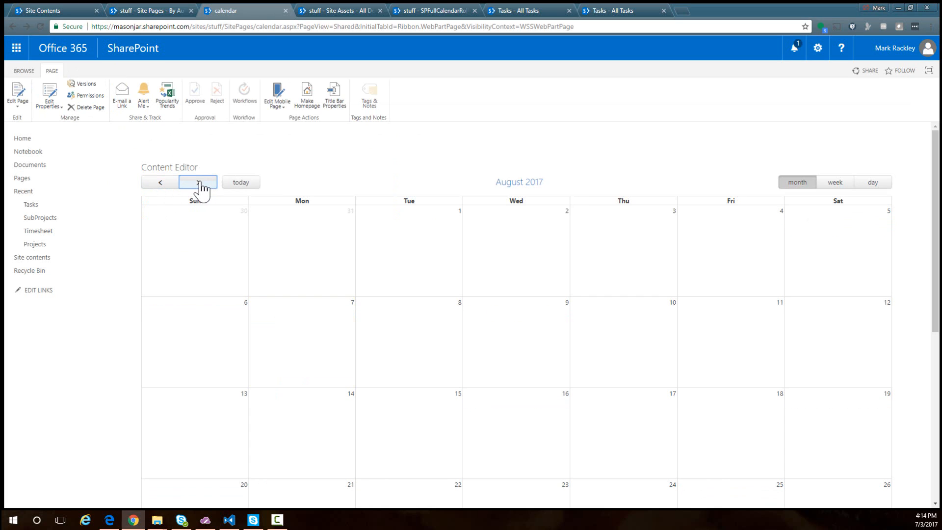
click(160, 182)
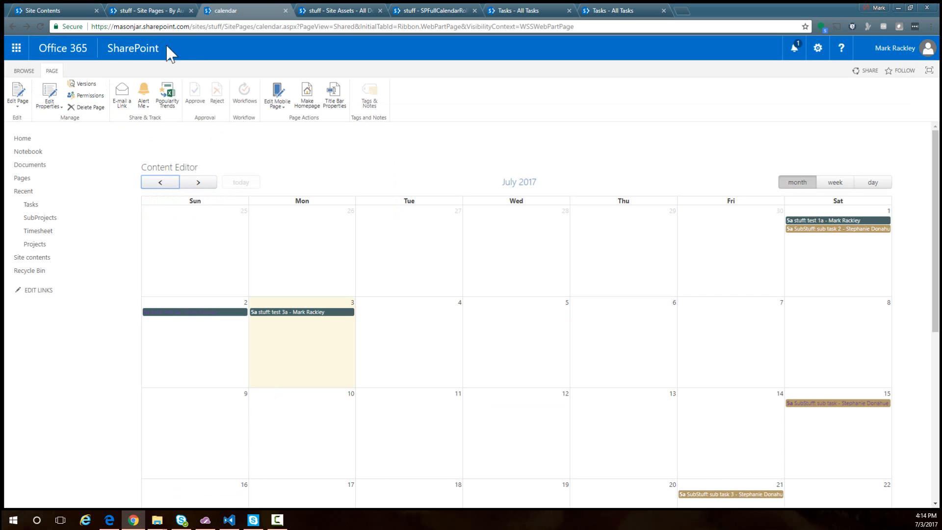
mouse_move(381, 10)
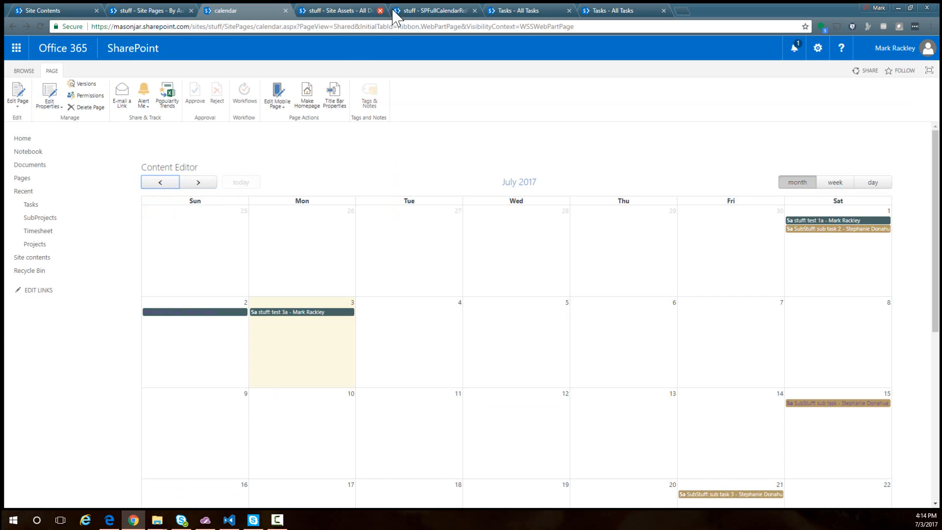
- Show the SPFullCalendarRollup.js script again at the colour assignment and events.push code
click(339, 9)
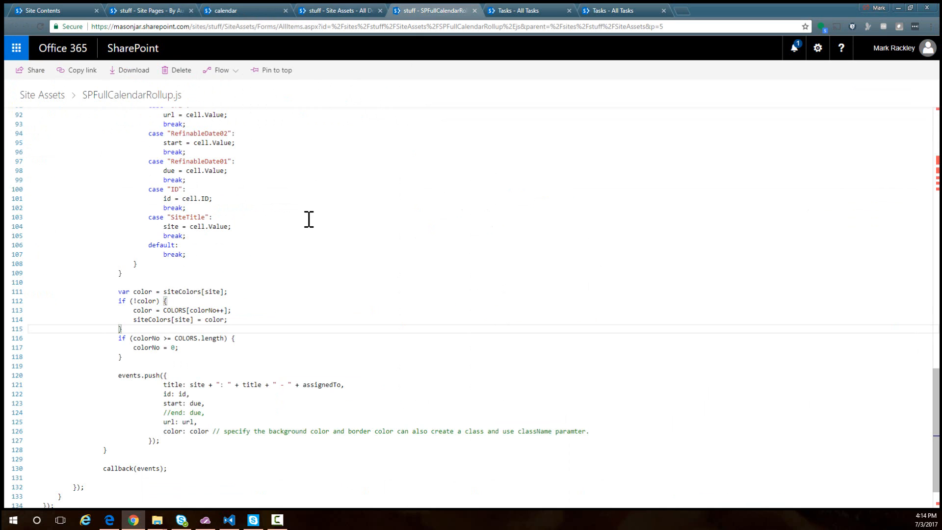
mouse_move(334, 219)
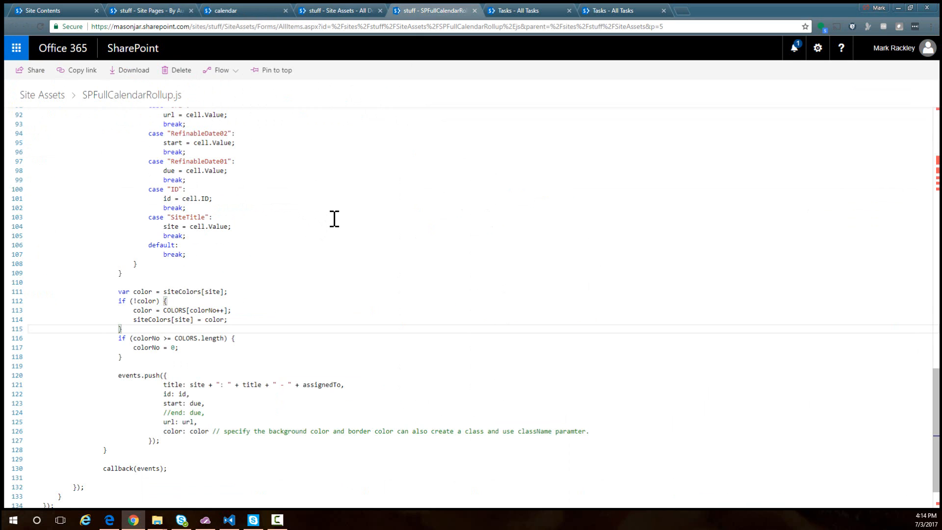